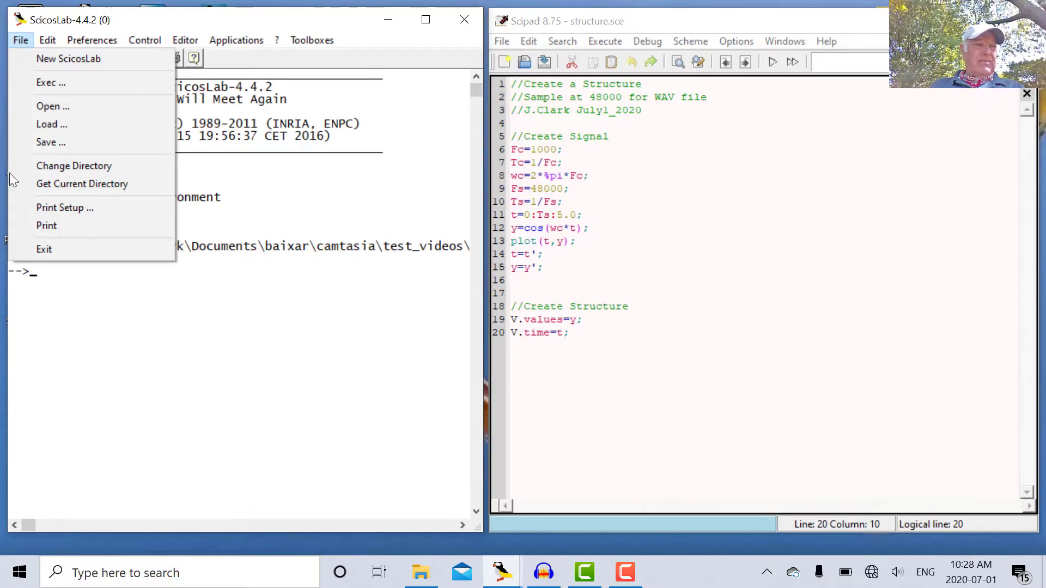
pyautogui.moveTo(74, 166)
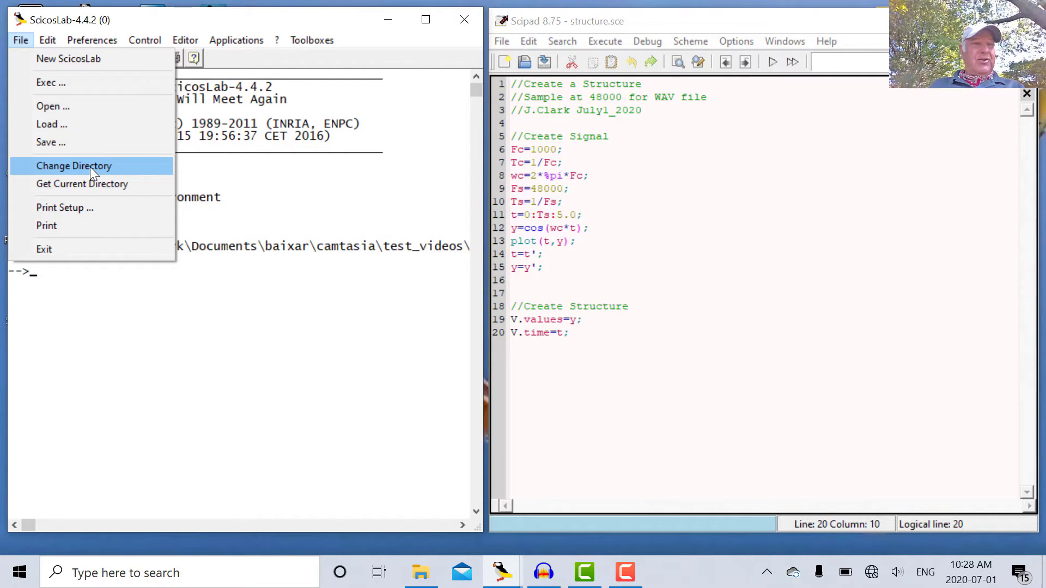
# Step: Set the working directory to the webinar's scicos folder and confirm it with pwd
pyautogui.click(74, 166)
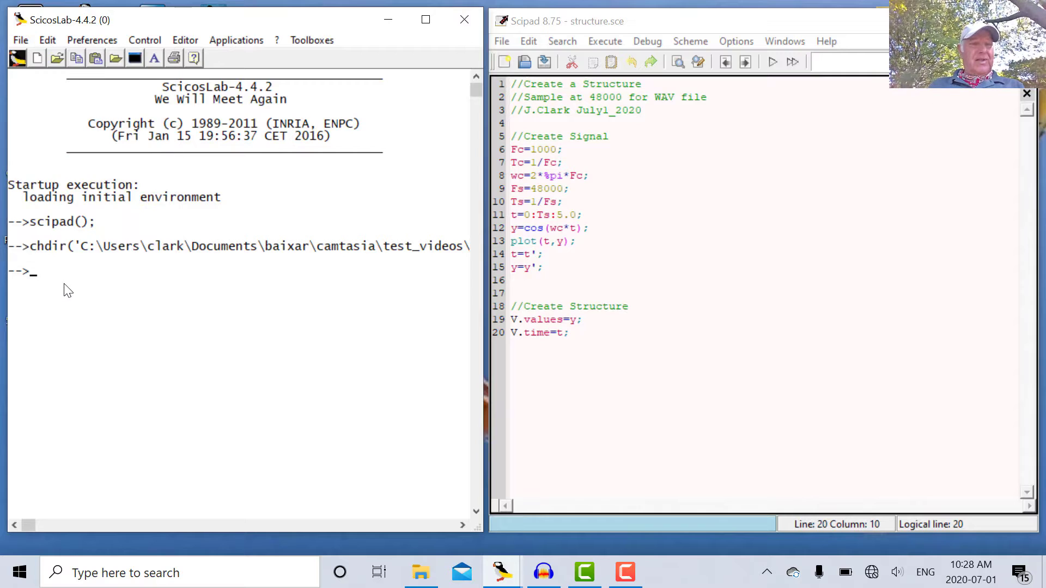
pyautogui.write('pwd')
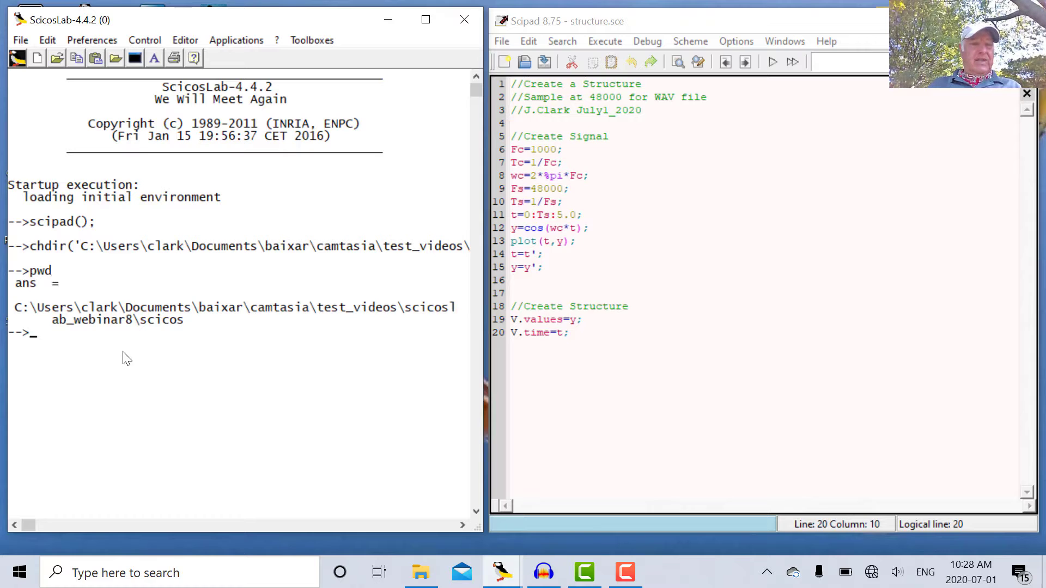
pyautogui.moveTo(299, 362)
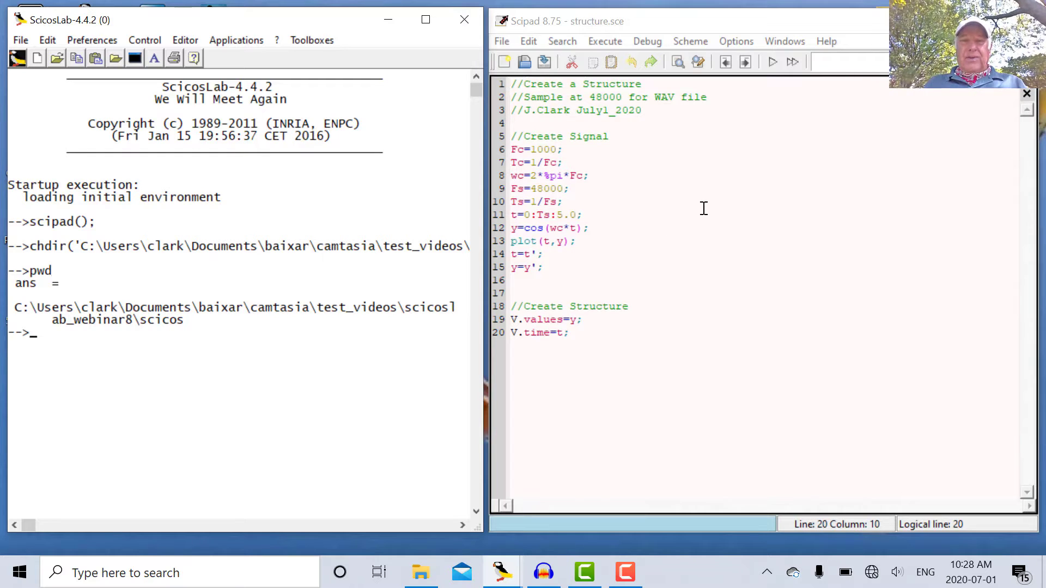
pyautogui.moveTo(711, 202)
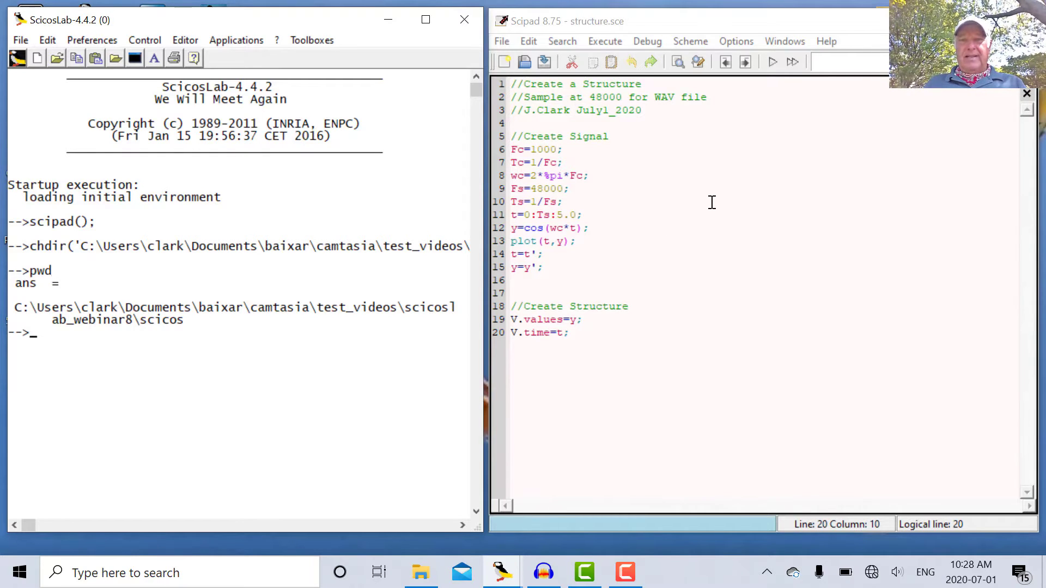
pyautogui.moveTo(696, 193)
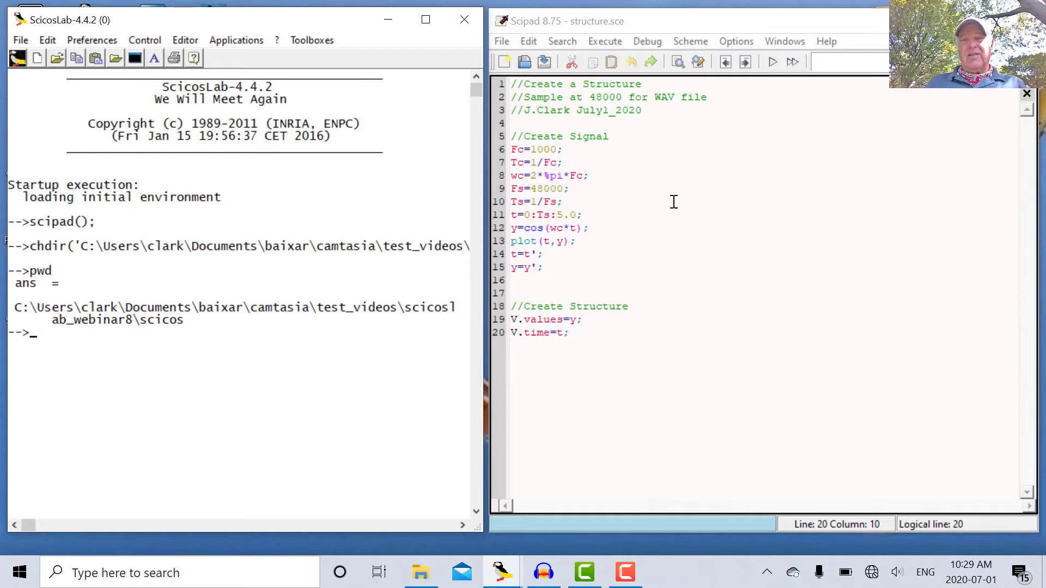
pyautogui.moveTo(783, 148)
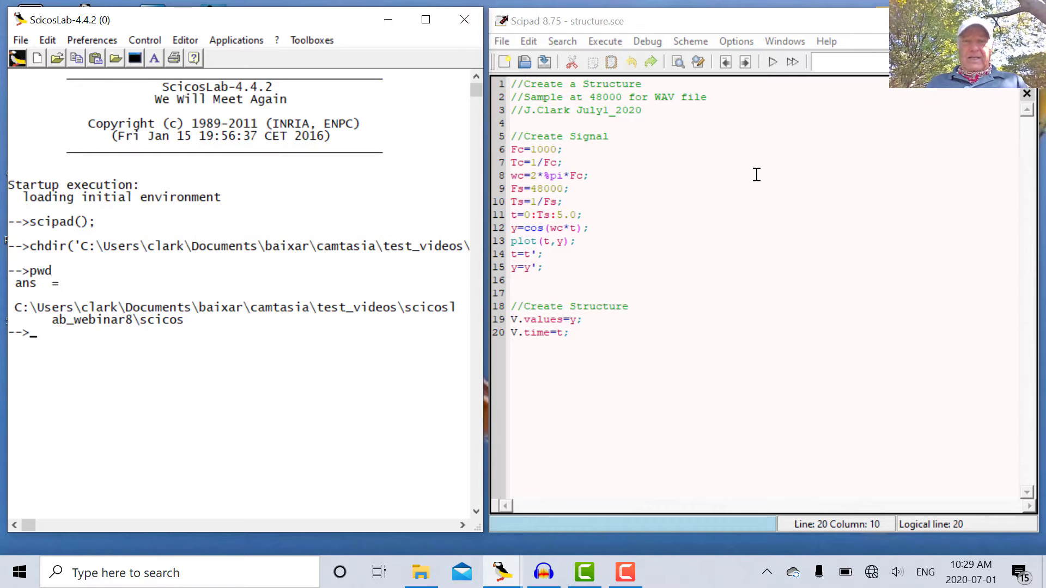
pyautogui.moveTo(636, 220)
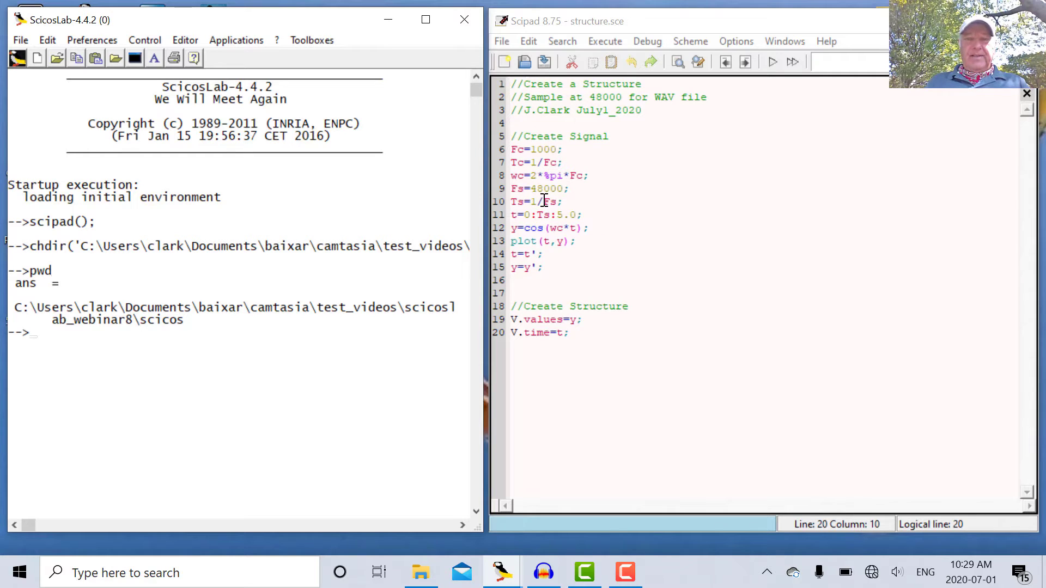
pyautogui.moveTo(541, 215)
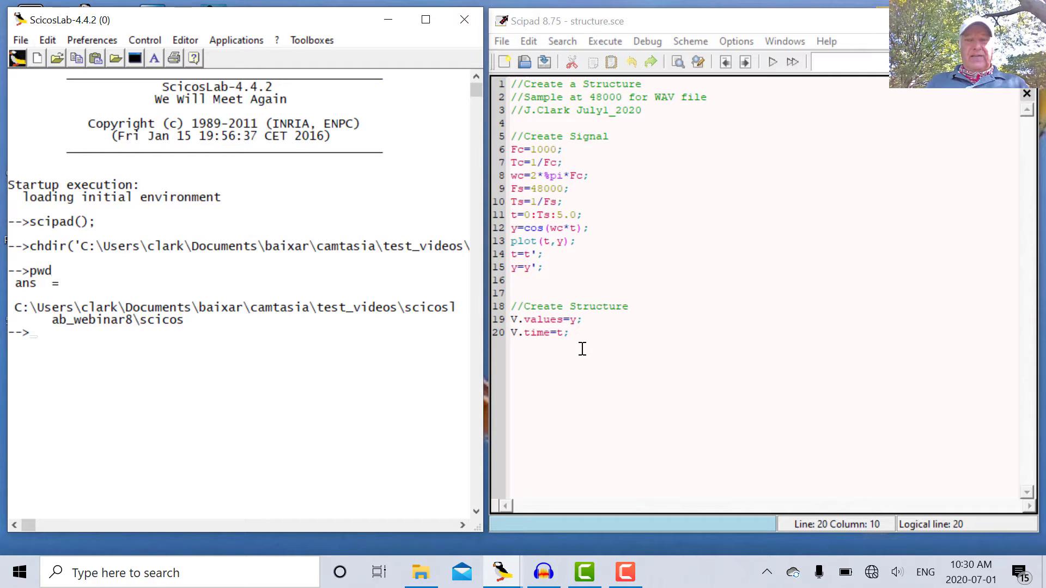
# Step: Load the structure script into Scilab to generate the 1 kHz cosine signal
pyautogui.click(604, 40)
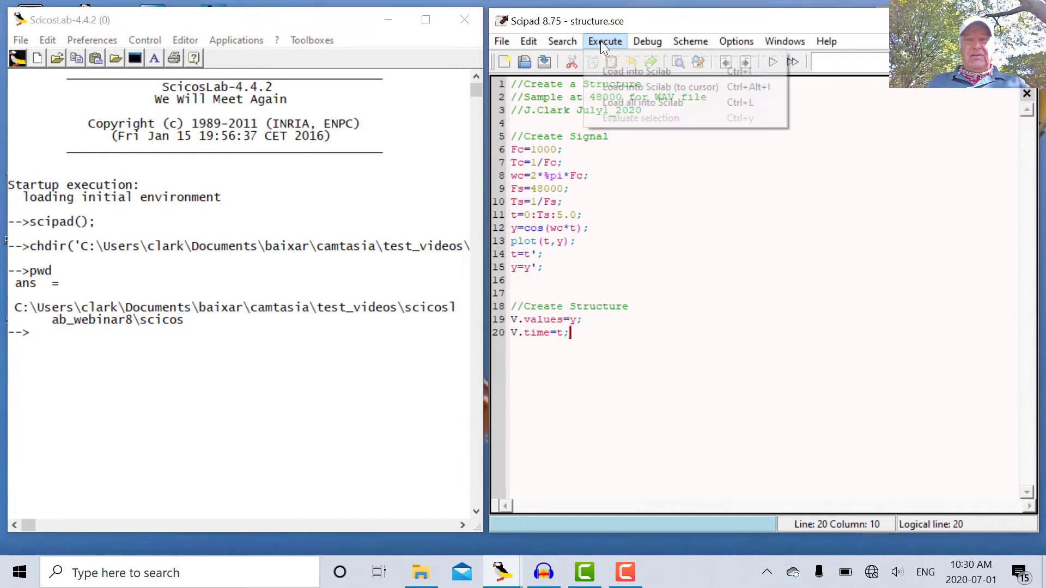
pyautogui.click(636, 71)
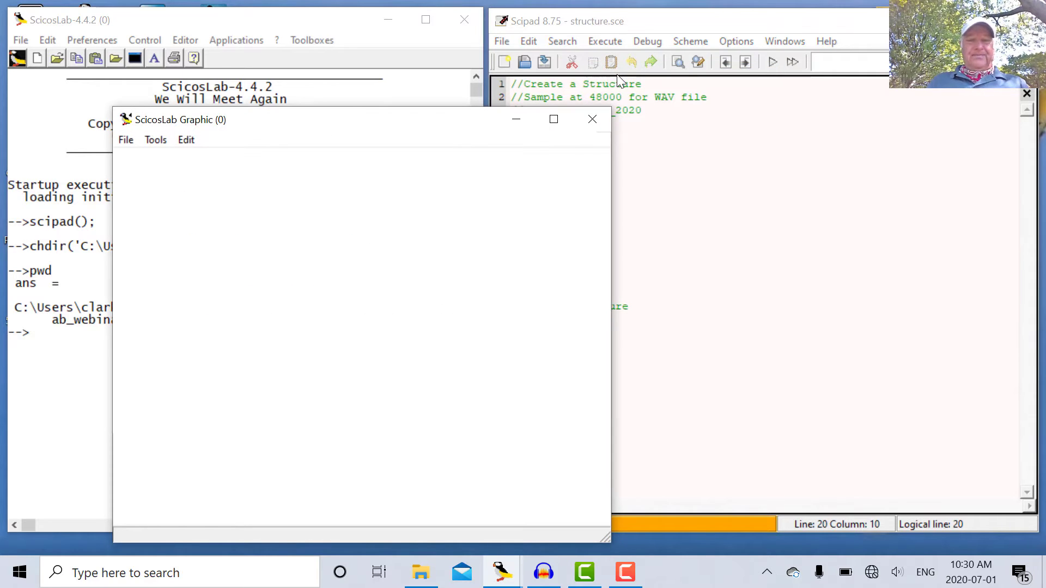
pyautogui.moveTo(687, 154)
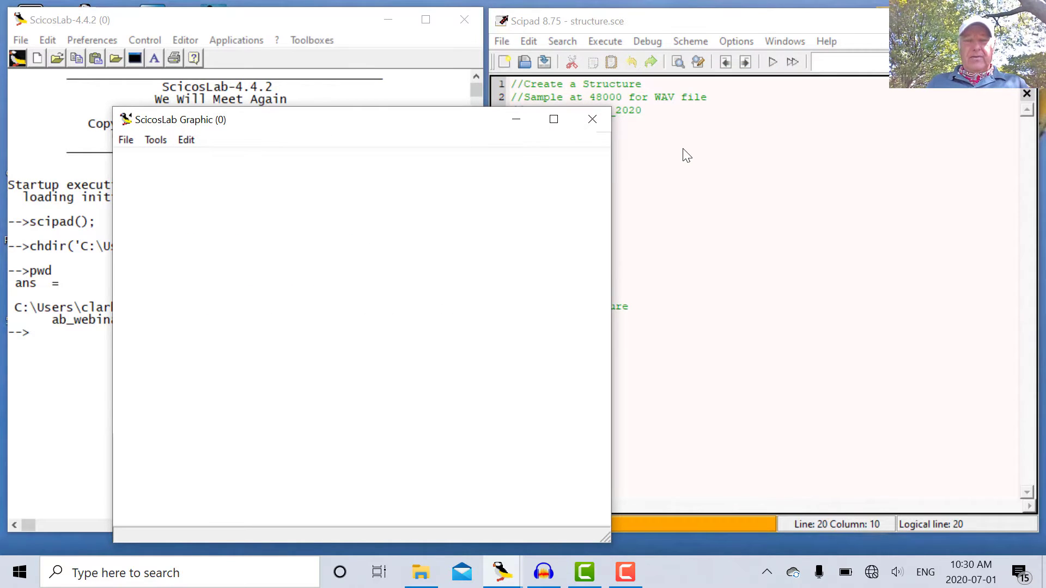
pyautogui.moveTo(463, 20)
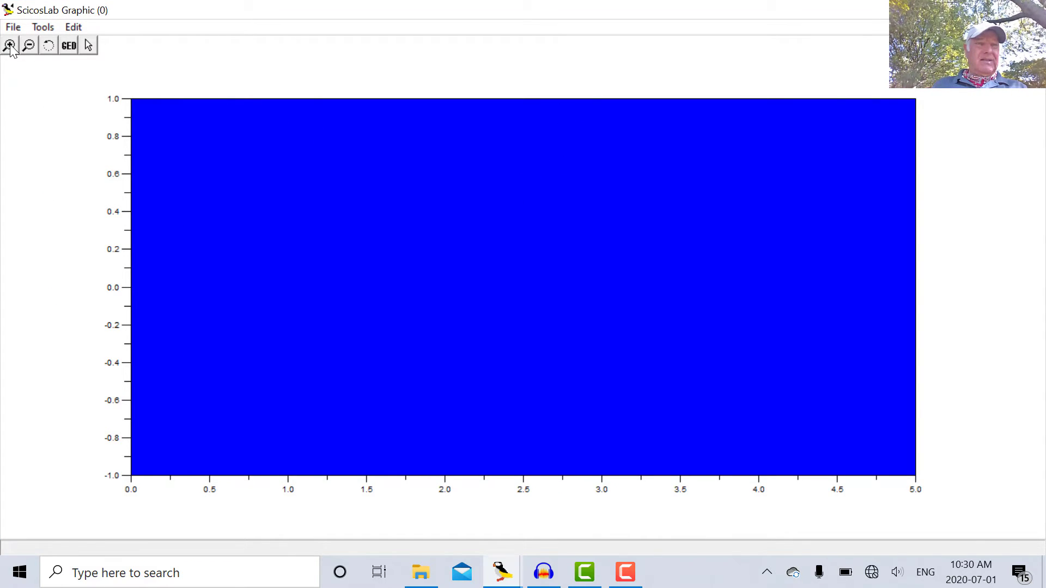
pyautogui.moveTo(10, 45)
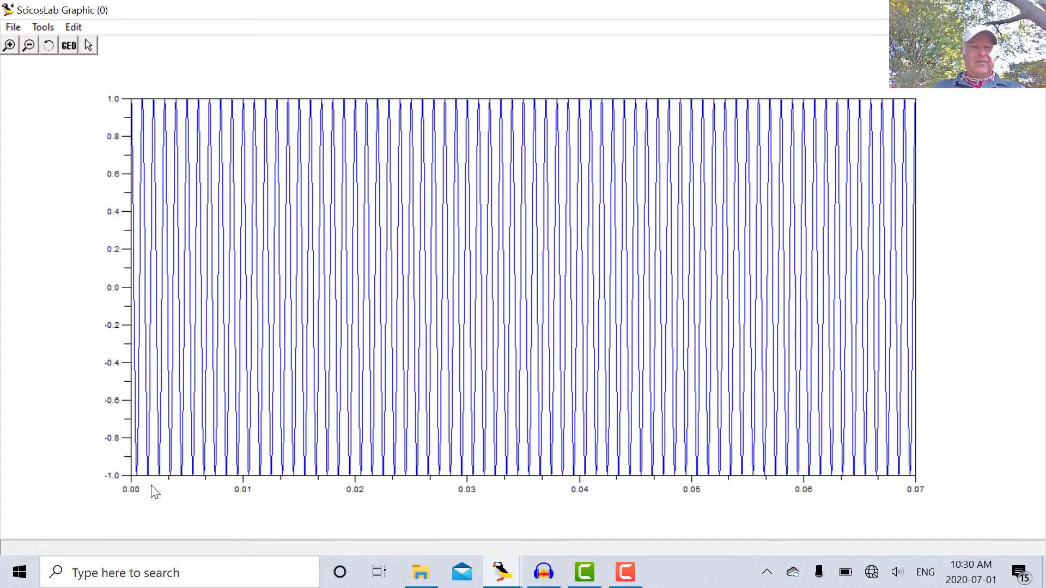
pyautogui.moveTo(1037, 152)
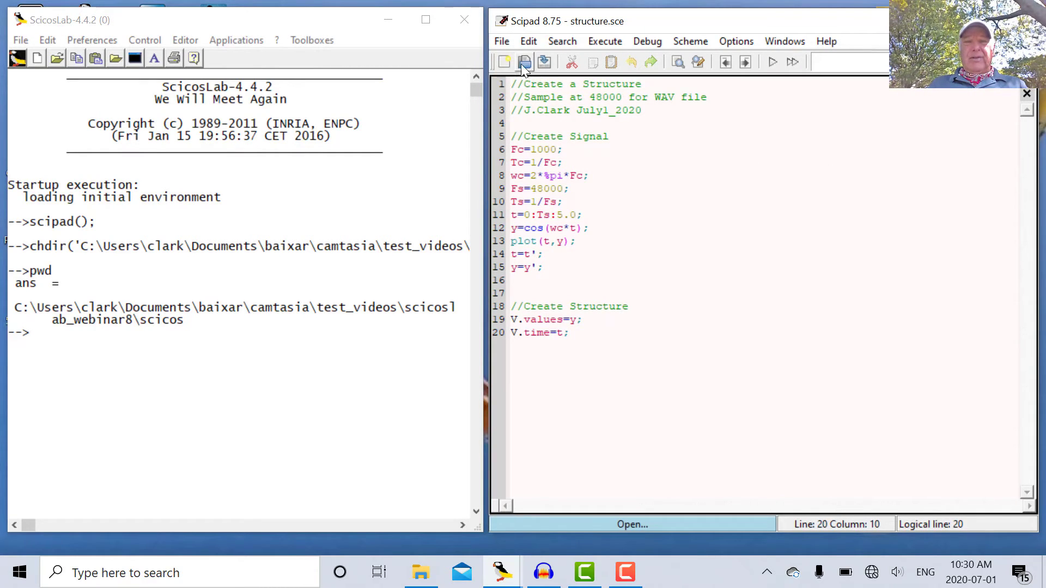
# Step: Open the wav_write script in Scipad
pyautogui.click(524, 62)
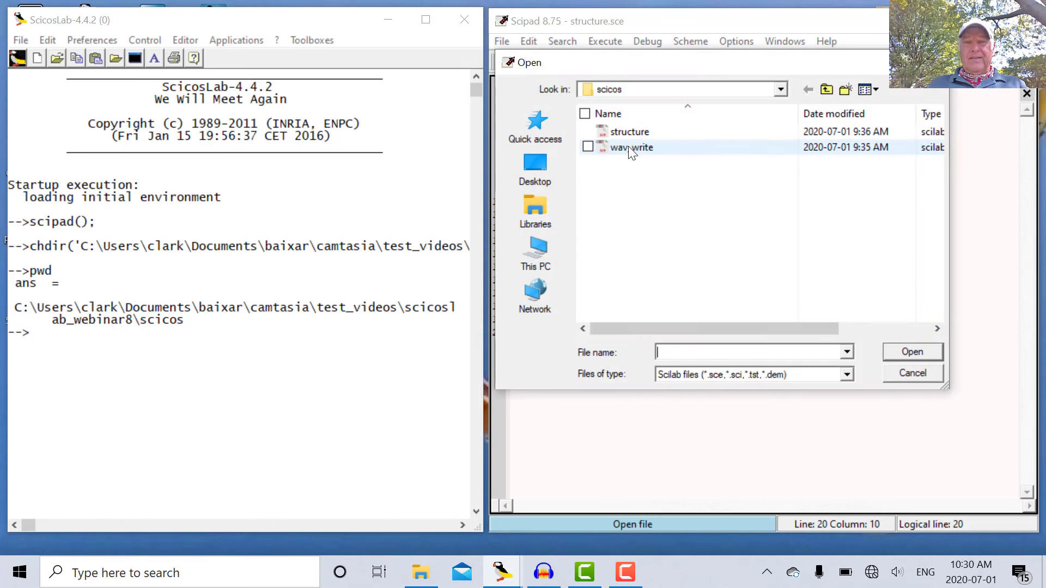
pyautogui.doubleClick(629, 131)
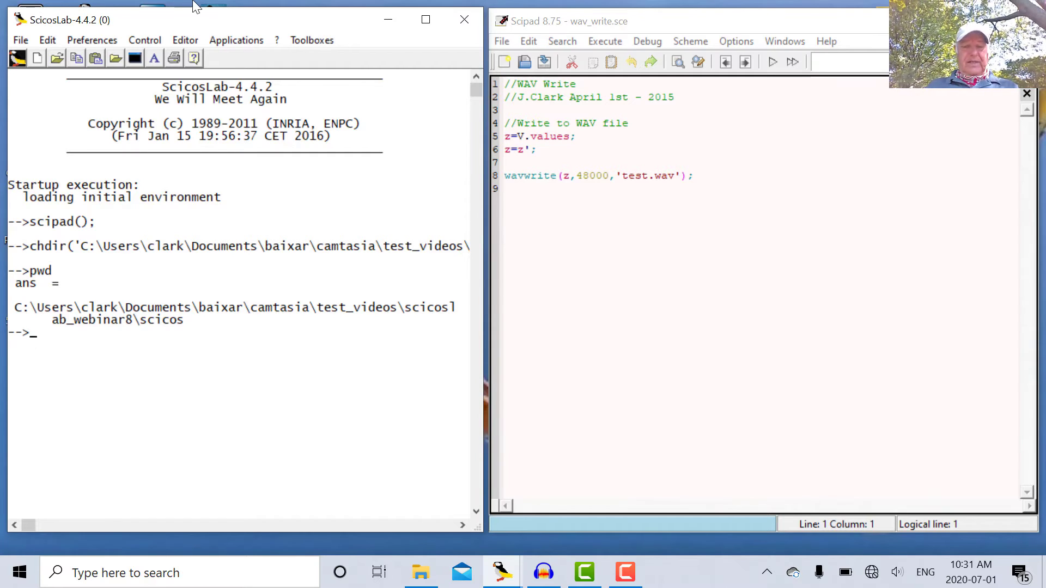
# Step: Display structure V, showing its 240001x1 values and time fields
pyautogui.write('V')
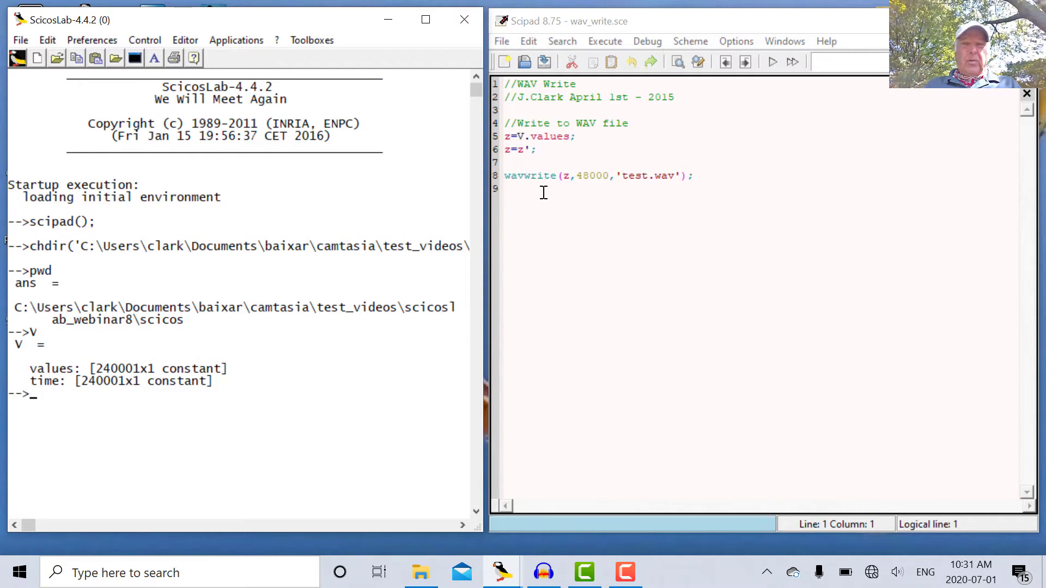
pyautogui.moveTo(569, 191)
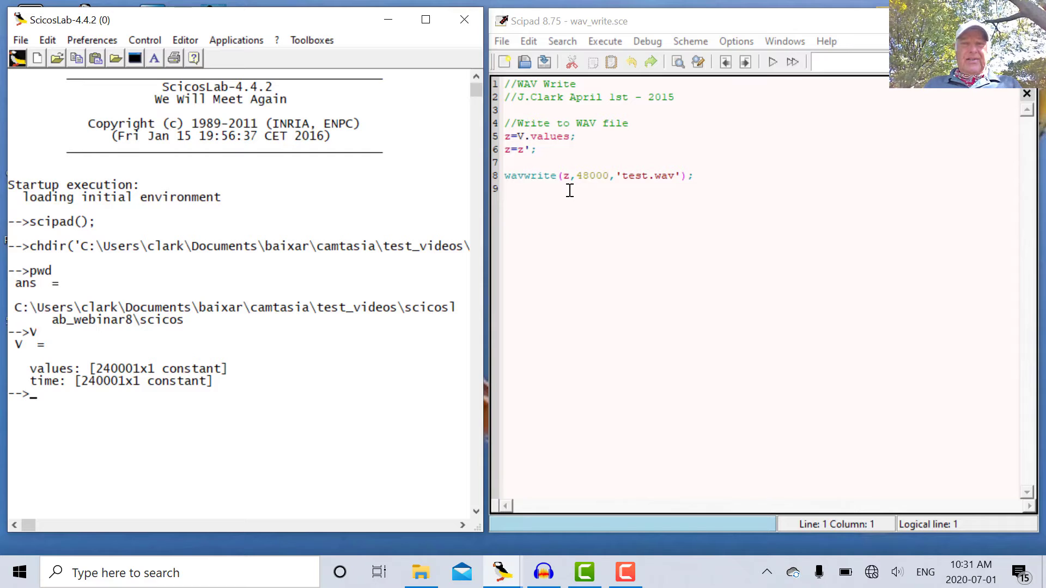
pyautogui.moveTo(592, 190)
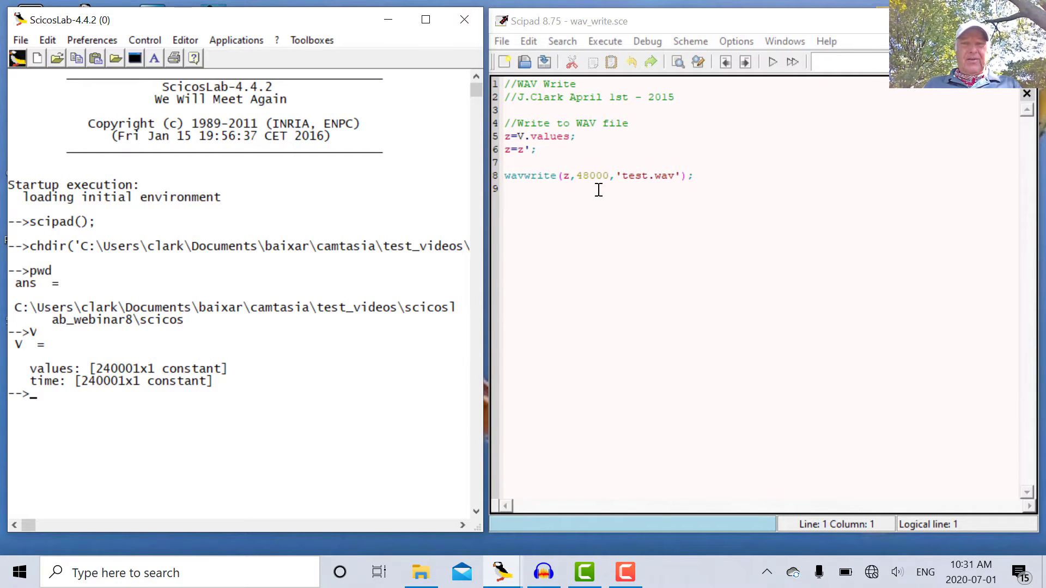
pyautogui.moveTo(653, 189)
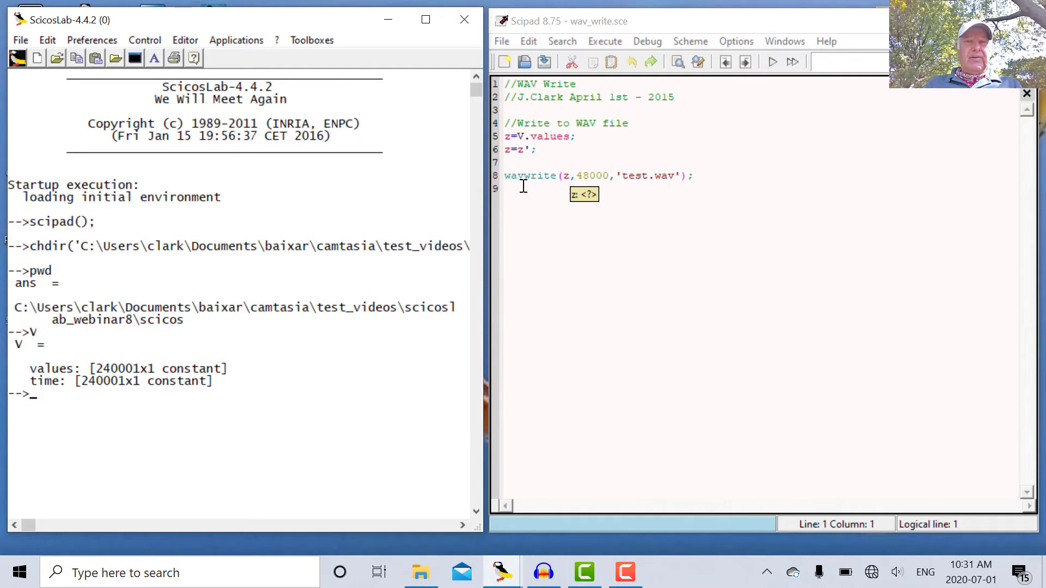
# Step: Look up and read the wavwrite help page, then close the help browser
pyautogui.click(276, 40)
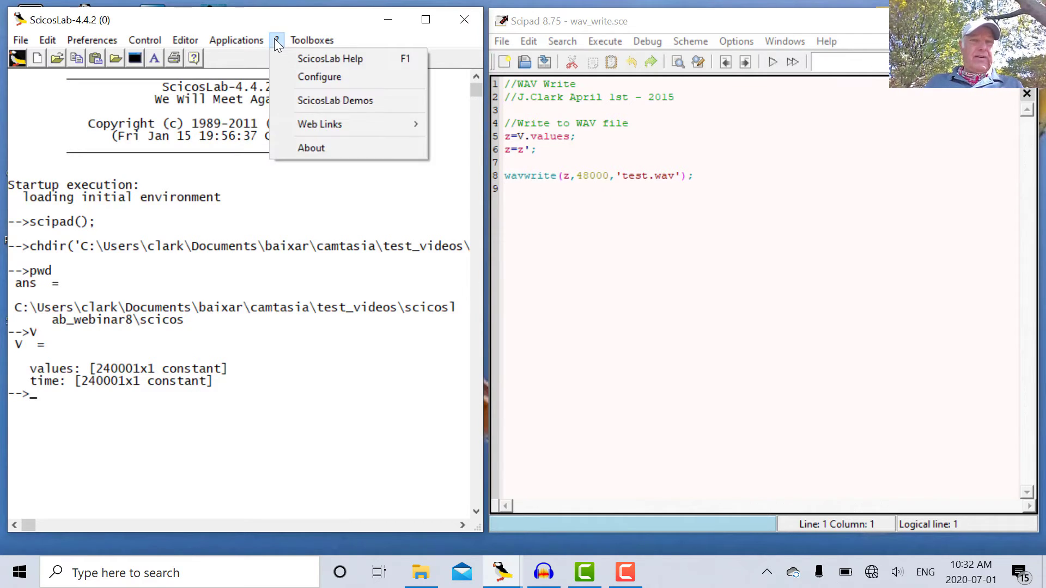
pyautogui.click(330, 58)
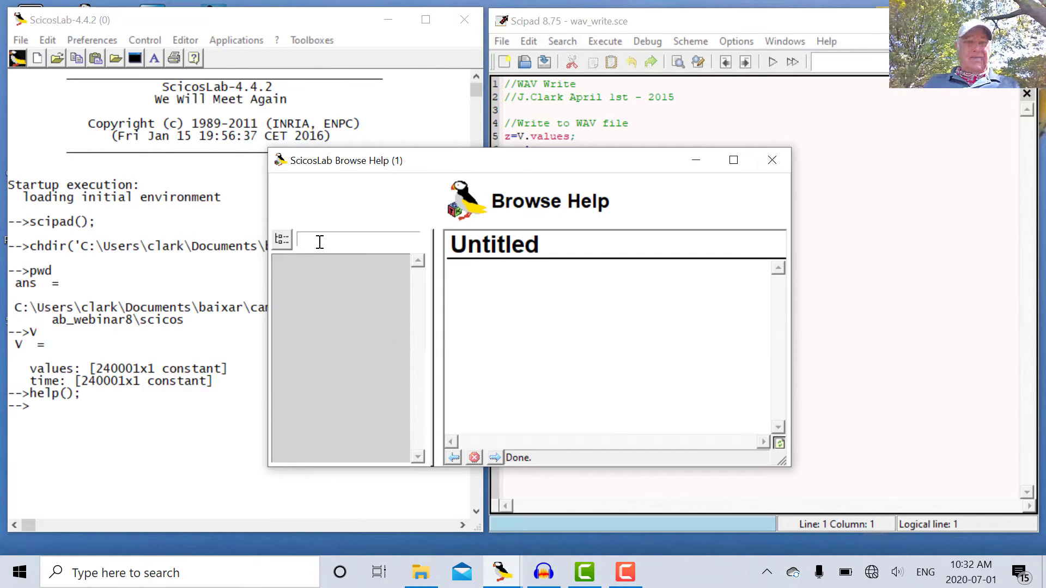
pyautogui.moveTo(234, 354)
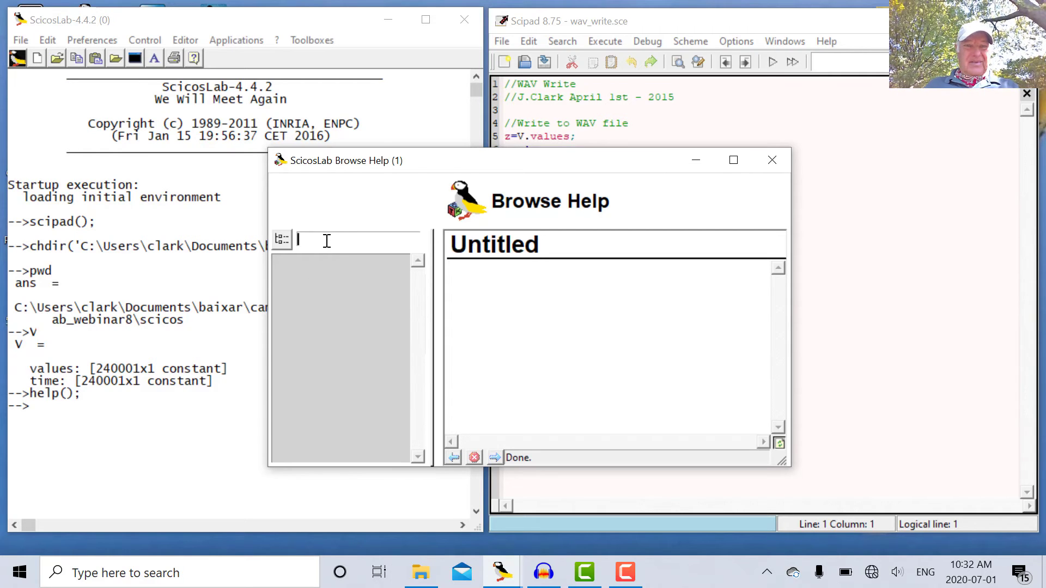
pyautogui.write('wavwrite')
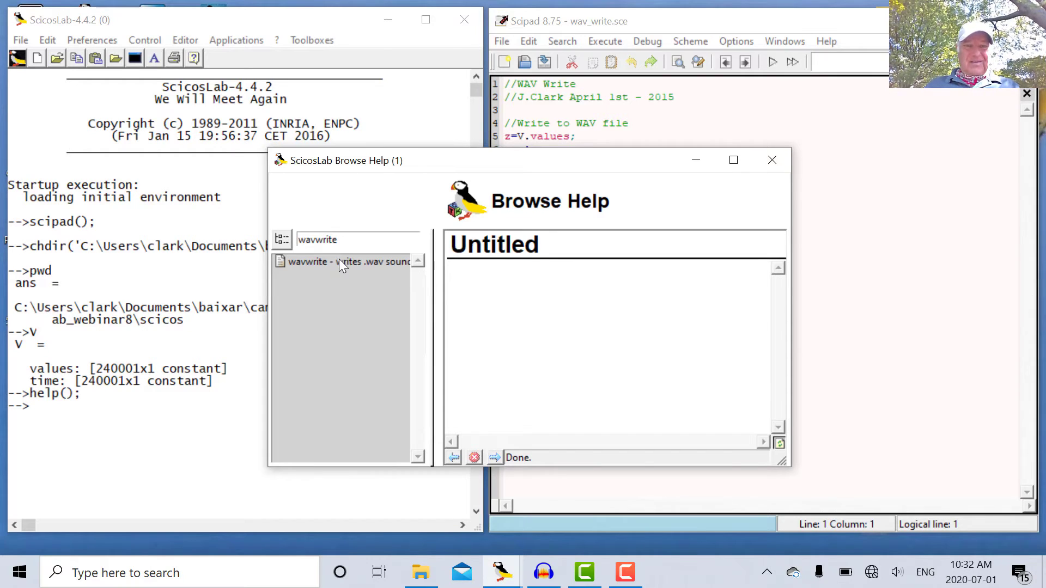
pyautogui.click(333, 262)
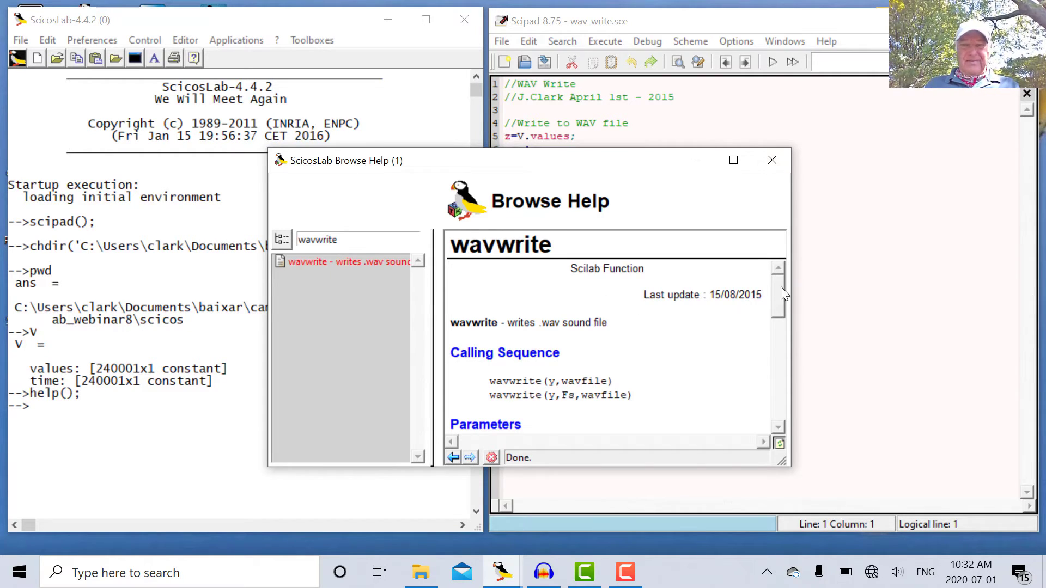
pyautogui.scroll(-3)
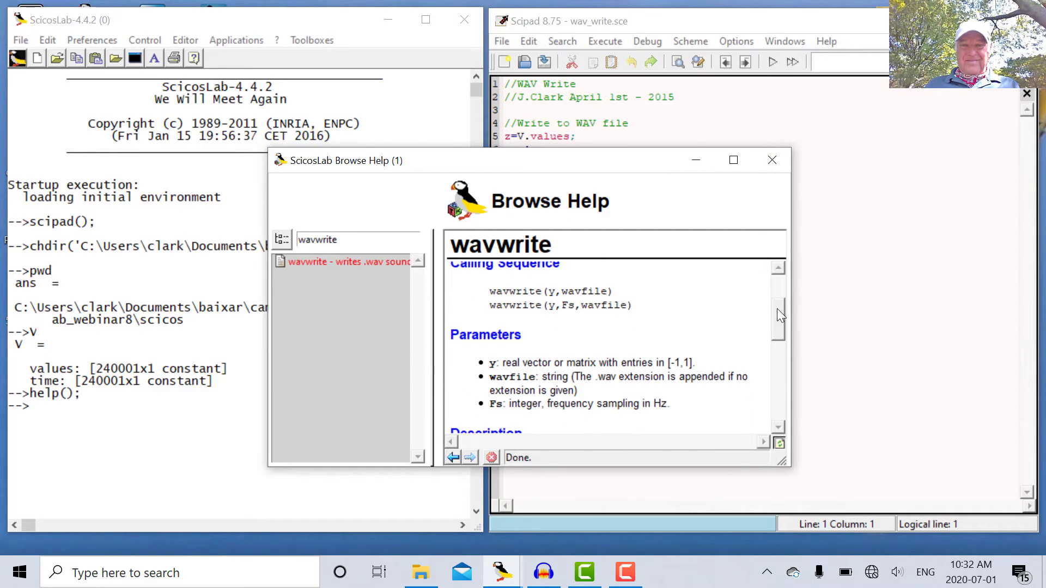
pyautogui.scroll(-3)
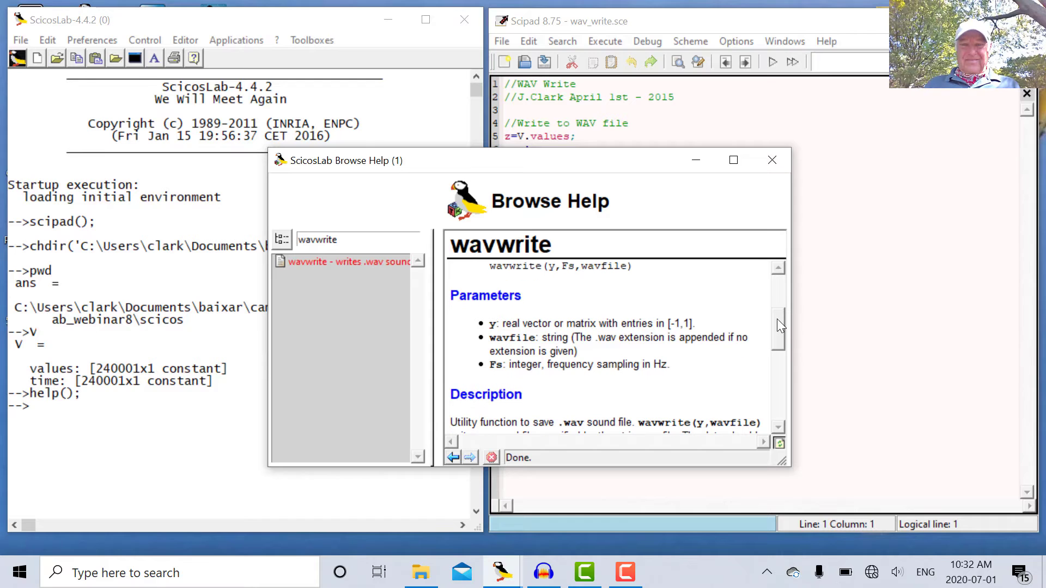
pyautogui.scroll(-3)
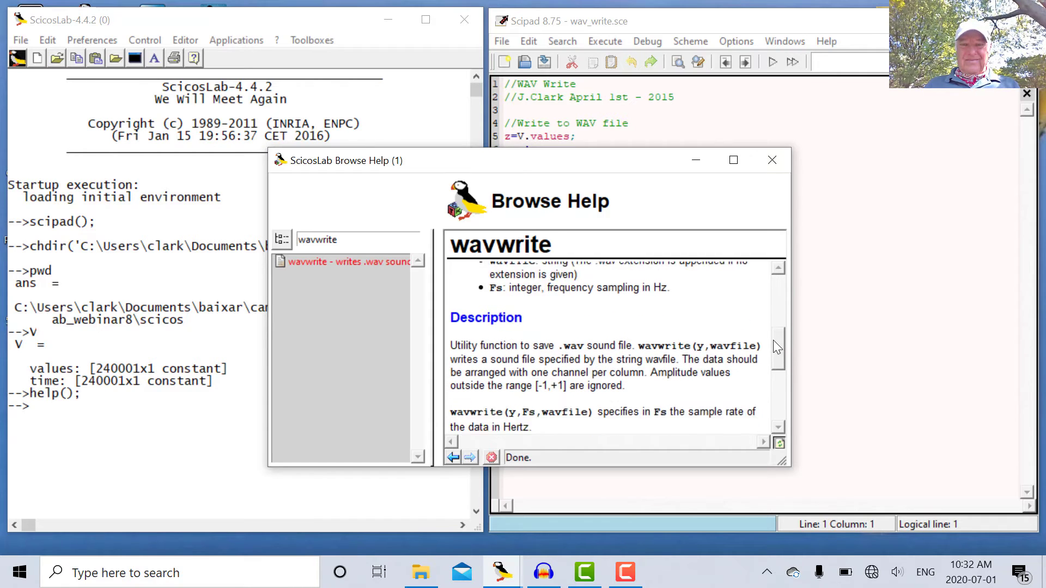
pyautogui.scroll(-3)
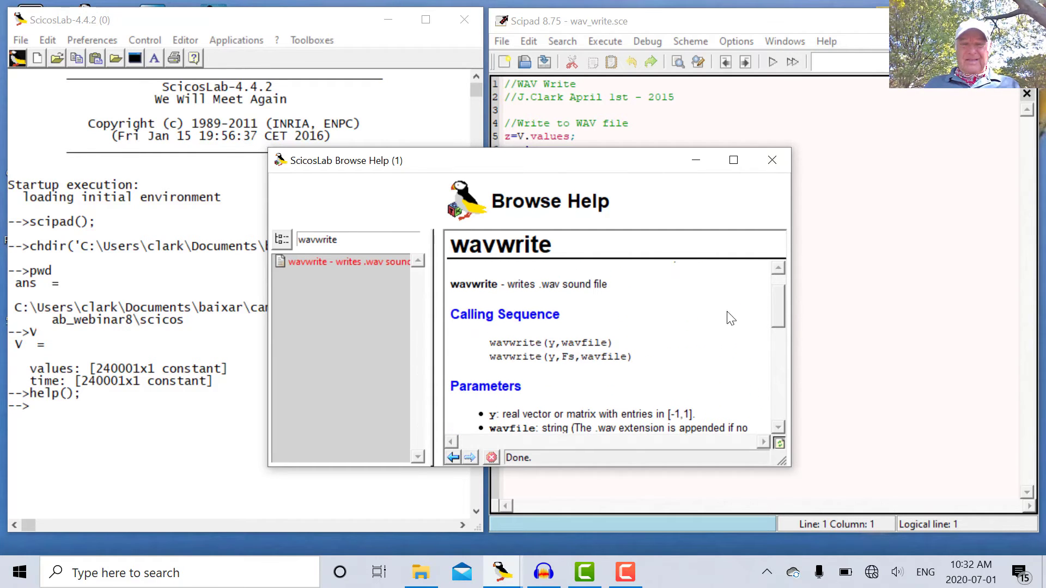
pyautogui.moveTo(774, 205)
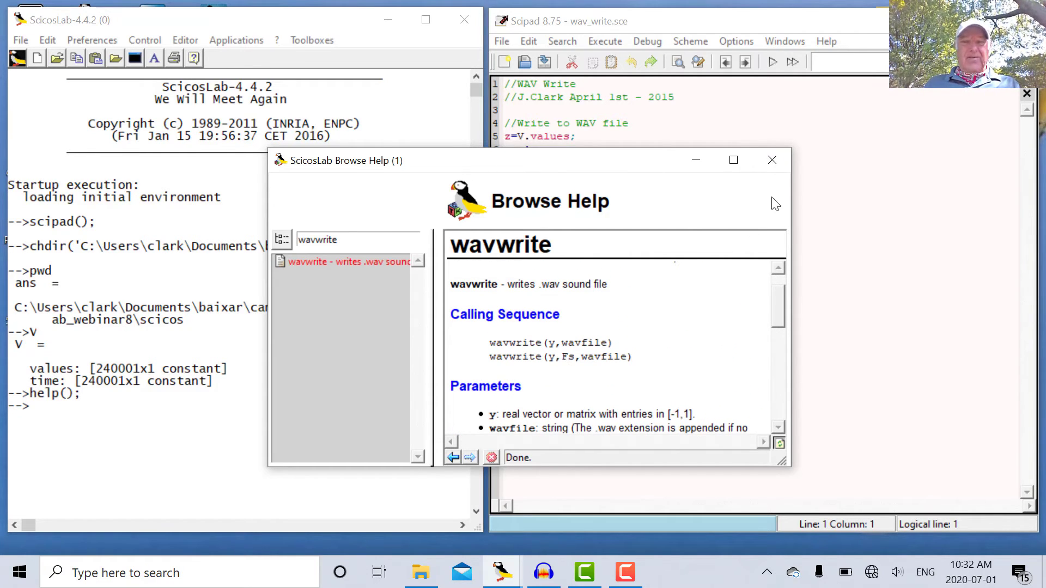
pyautogui.click(772, 160)
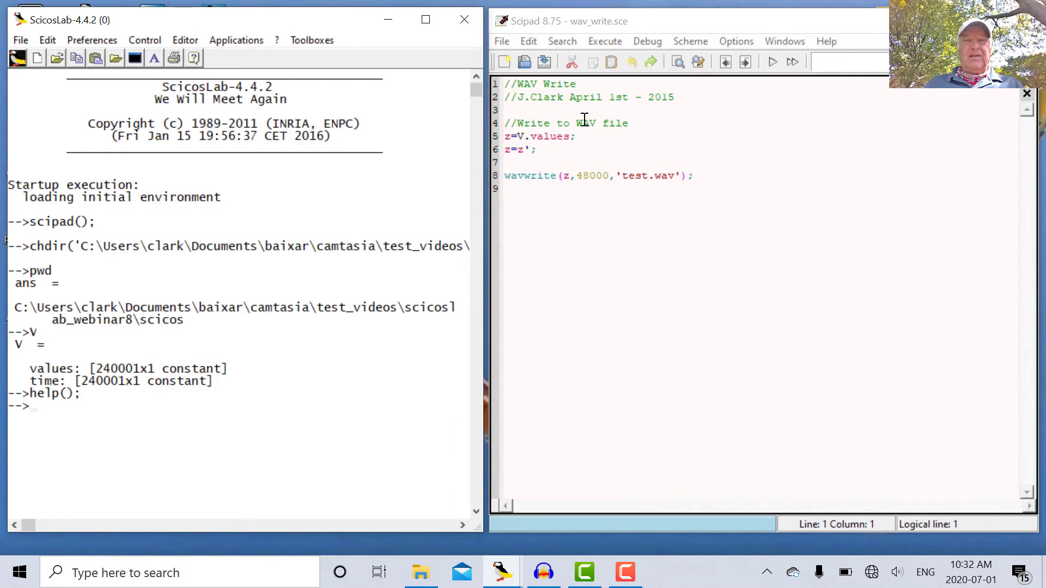
# Step: Run wav_write and read the console: test.wav, 1 channel, 48000 Hz, 480002 bytes
pyautogui.click(604, 41)
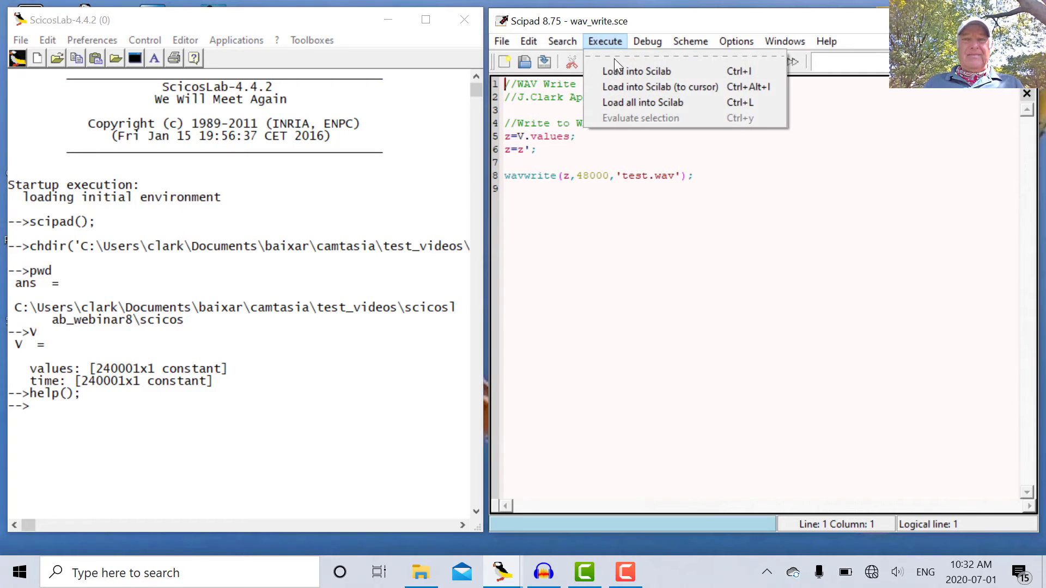
pyautogui.click(636, 70)
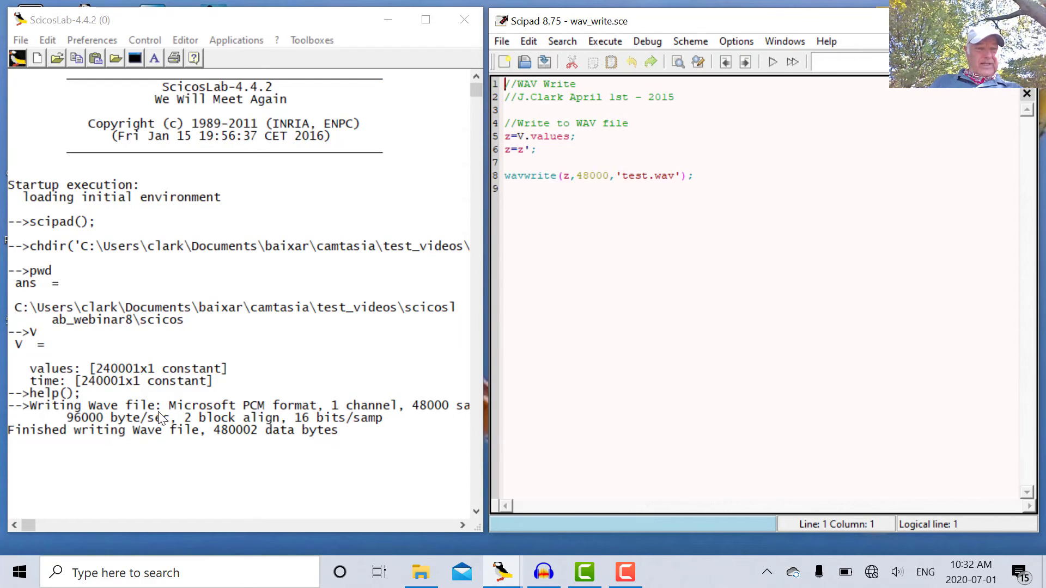
pyautogui.moveTo(393, 419)
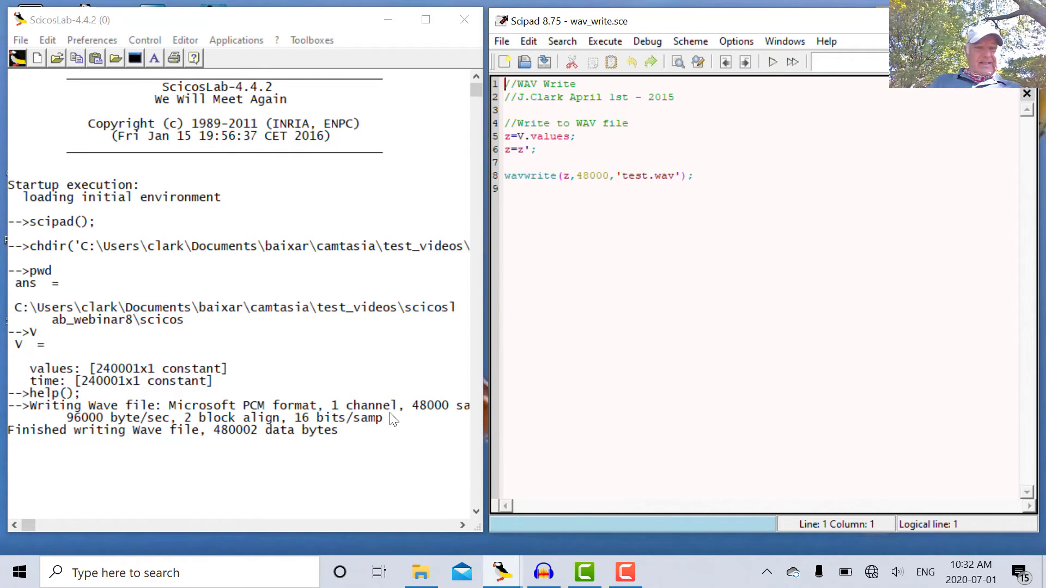
pyautogui.moveTo(30, 527)
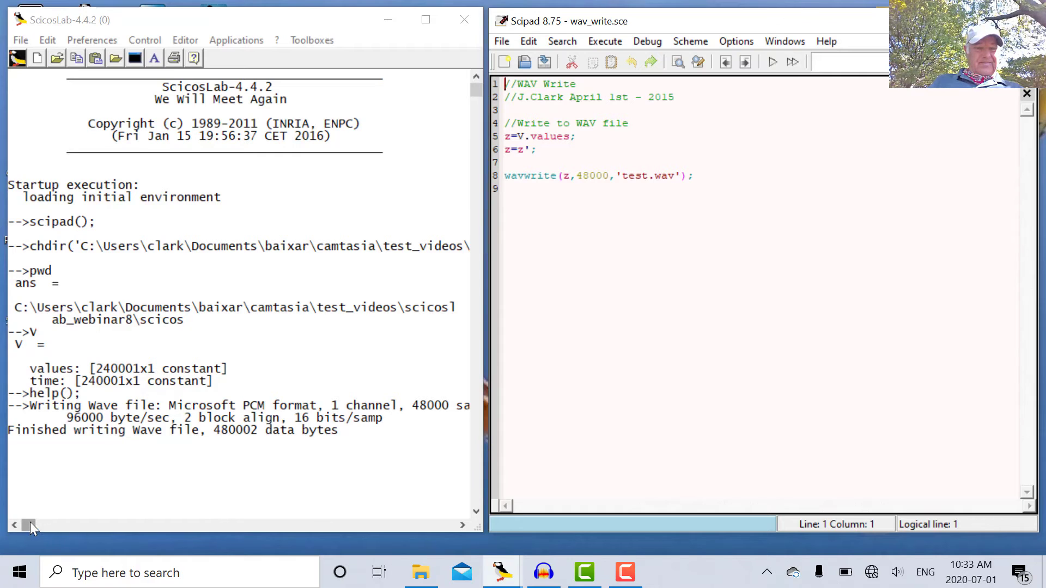
pyautogui.moveTo(30, 525); pyautogui.dragTo(130, 525)
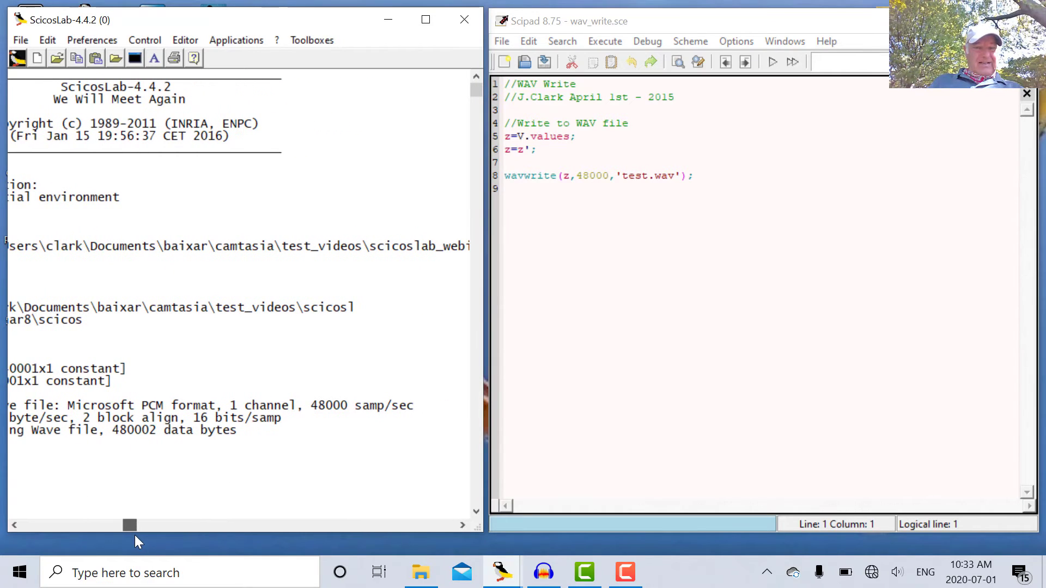
pyautogui.moveTo(160, 509)
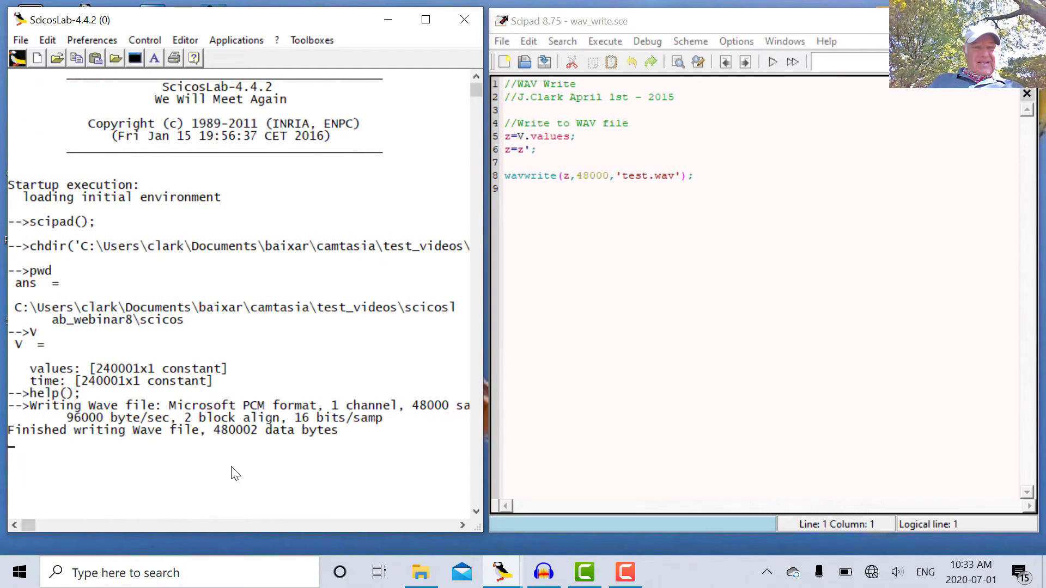
pyautogui.moveTo(372, 432)
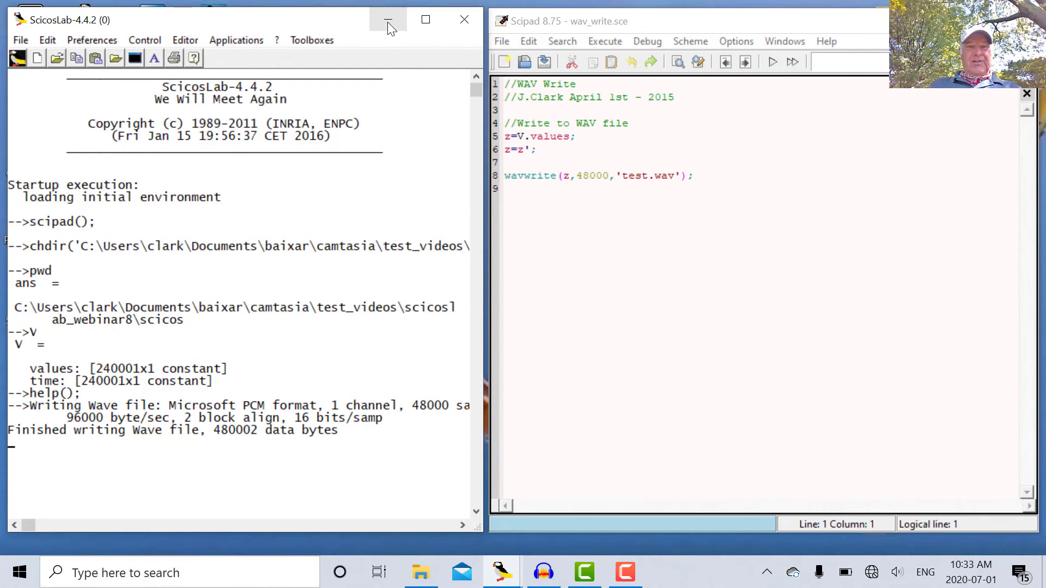
# Step: Switch to Audacity and close the earlier test project without saving
pyautogui.click(387, 19)
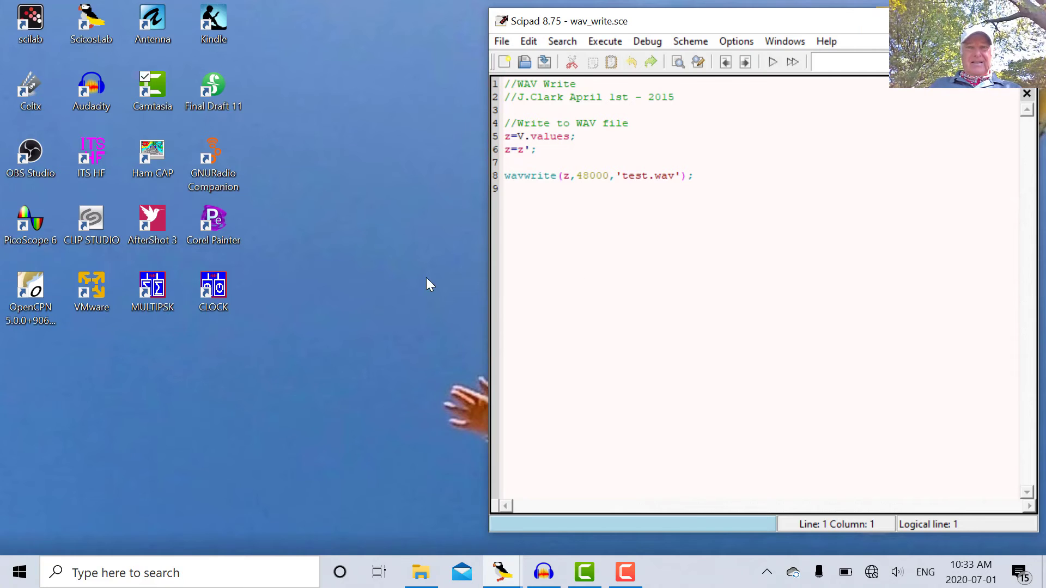
pyautogui.click(543, 572)
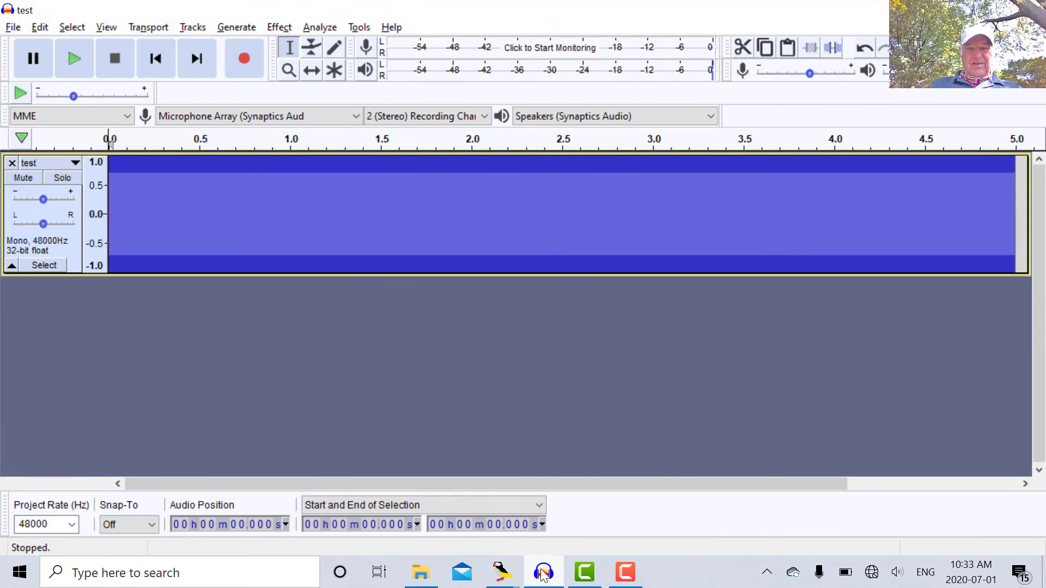
pyautogui.moveTo(109, 137)
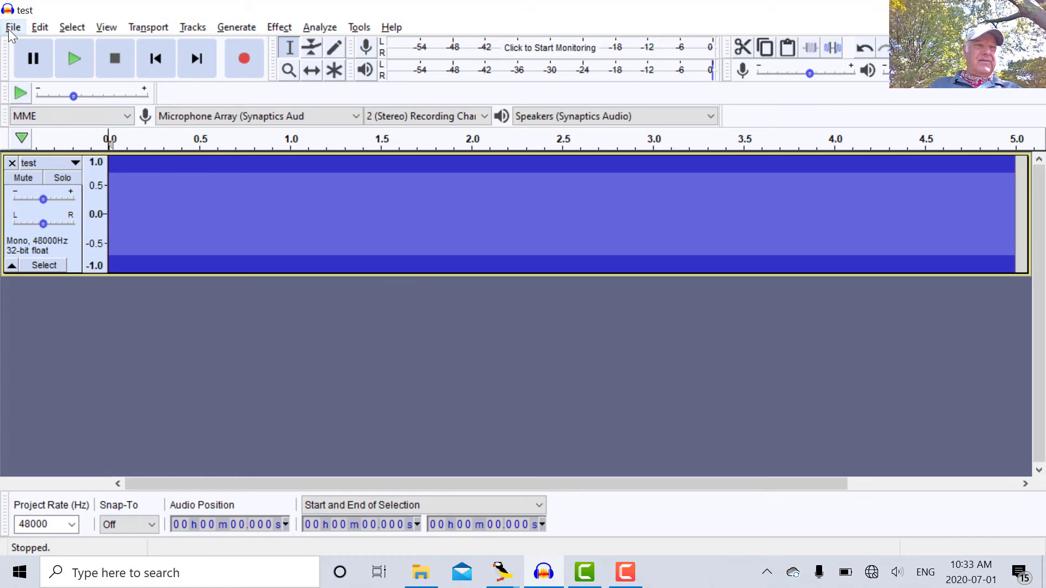
pyautogui.click(12, 27)
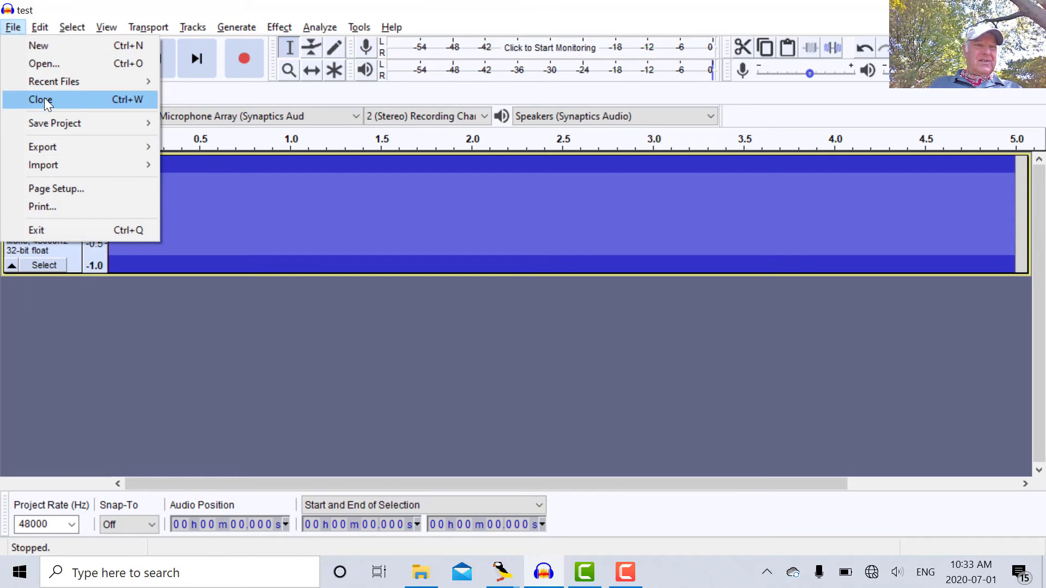
pyautogui.click(41, 99)
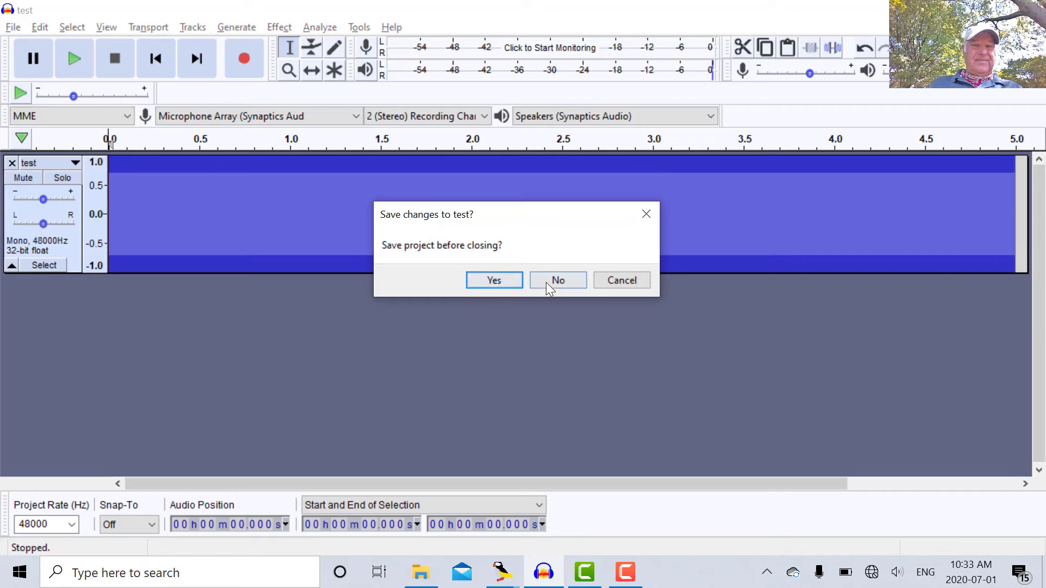
pyautogui.click(558, 280)
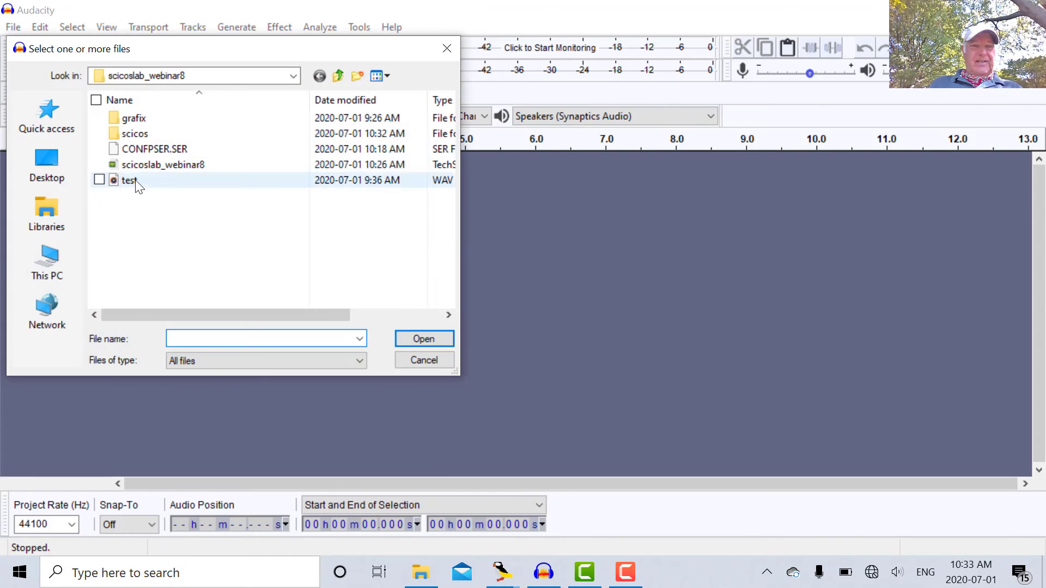
# Step: Open test.wav in Audacity and play the mono 48000 Hz tone
pyautogui.click(128, 180)
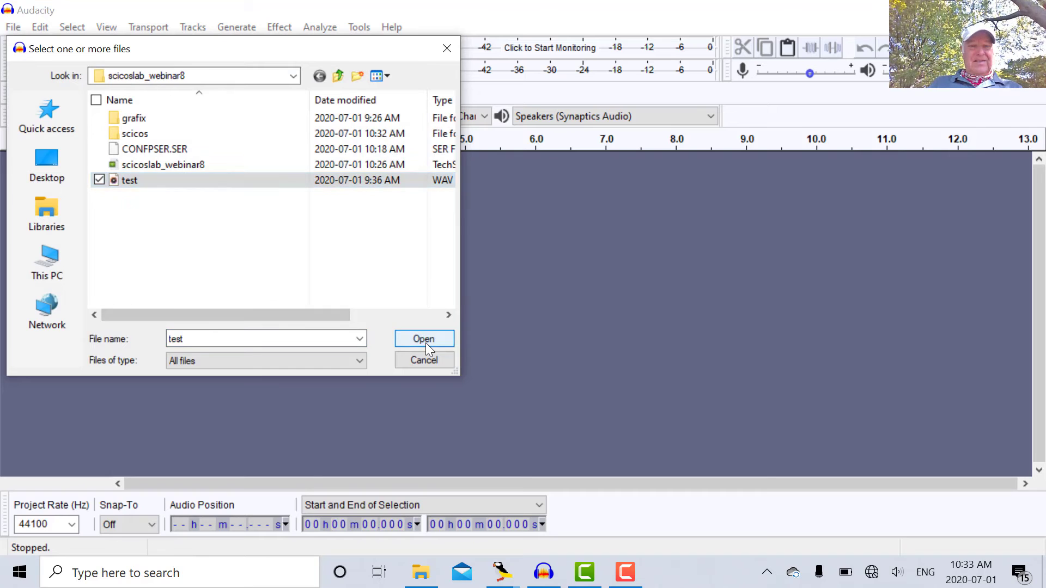
pyautogui.click(424, 339)
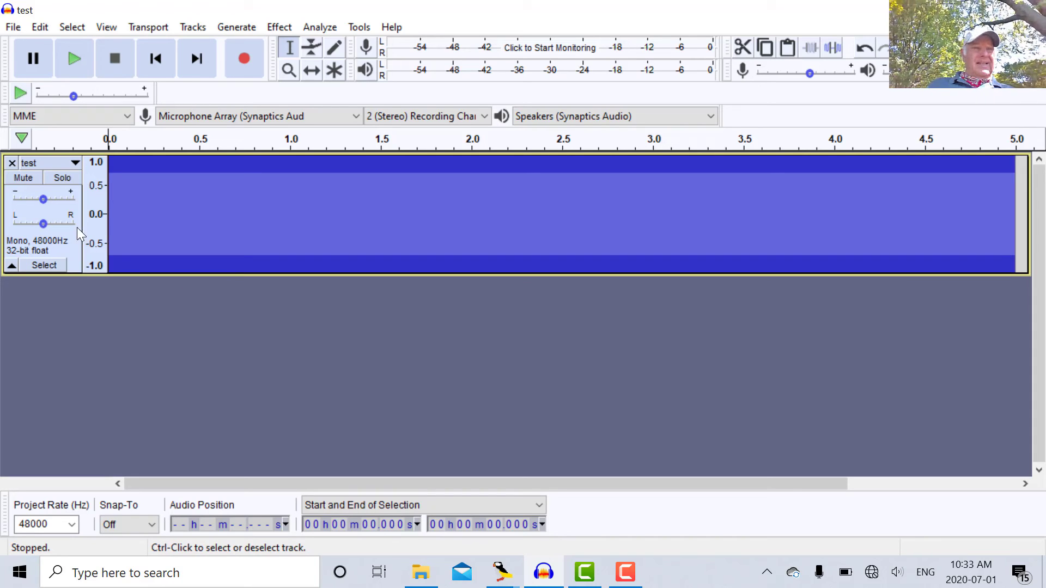
pyautogui.click(74, 59)
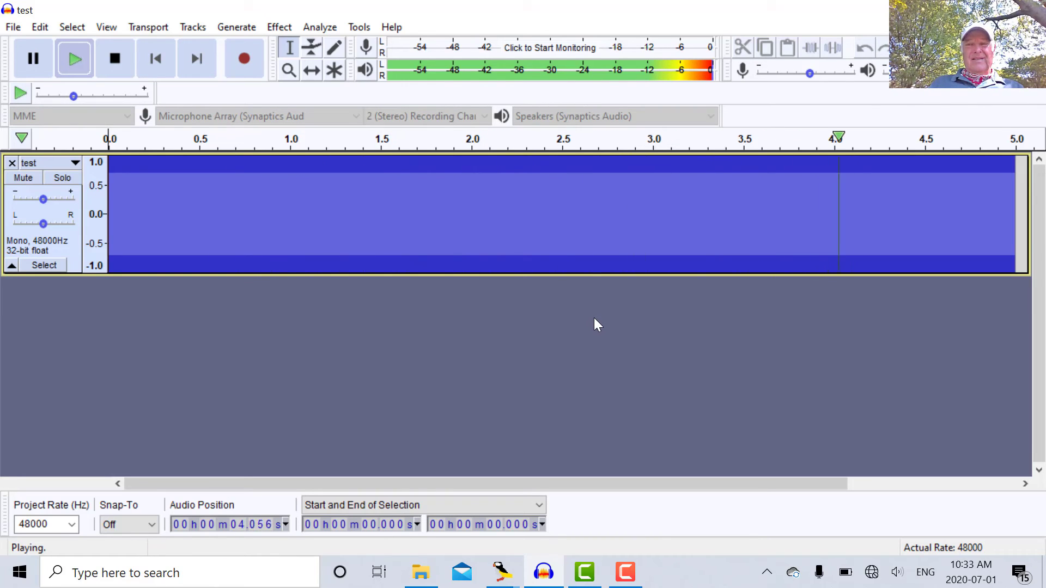
pyautogui.click(114, 58)
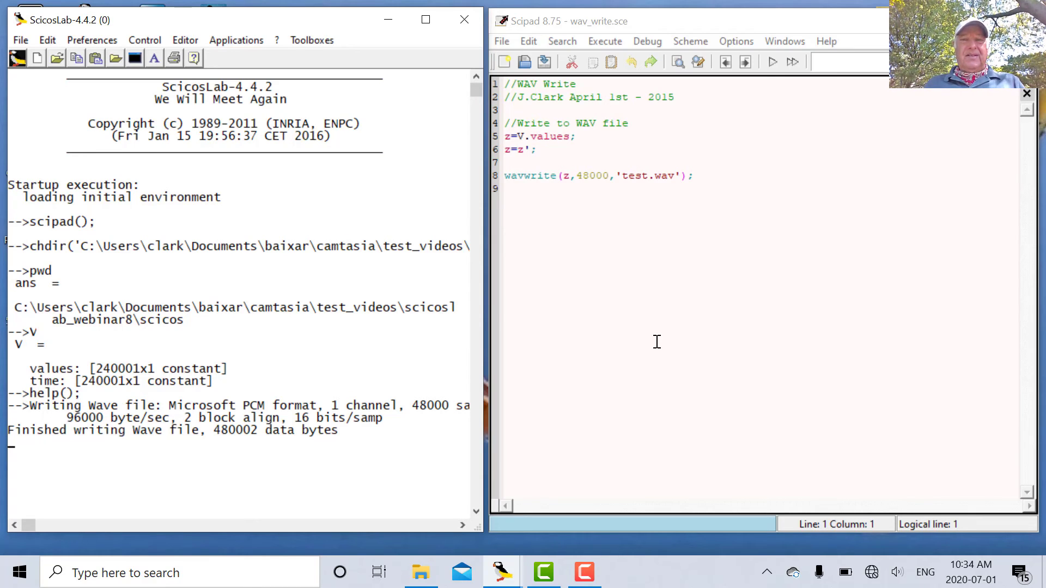
pyautogui.moveTo(672, 339)
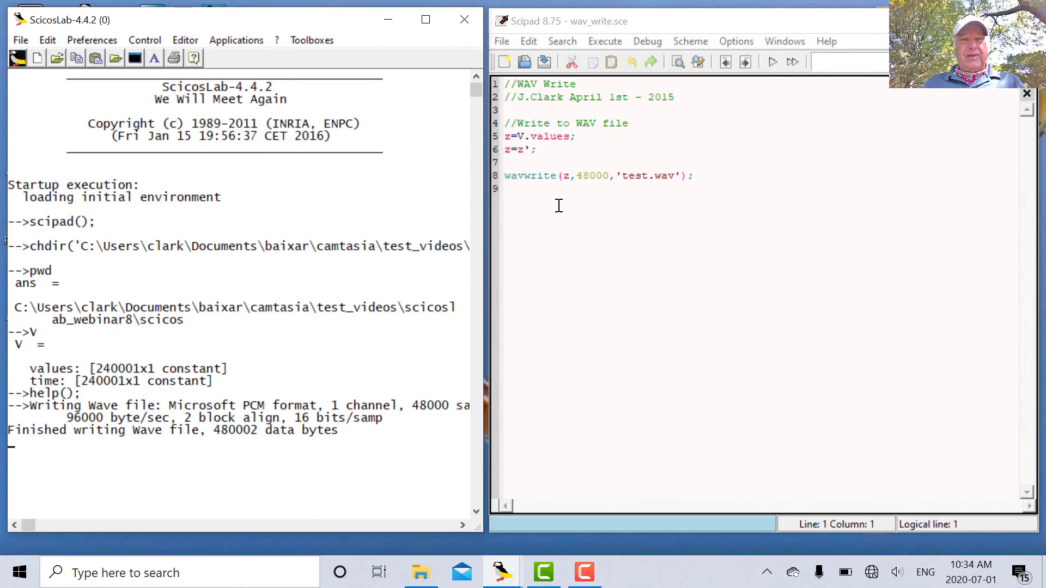
pyautogui.moveTo(664, 193)
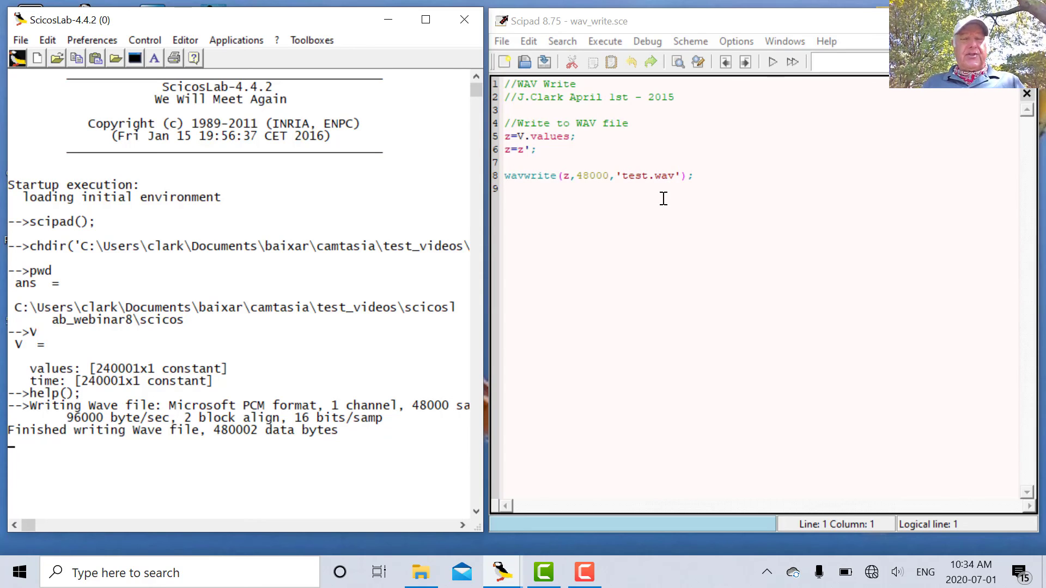
pyautogui.moveTo(9, 87)
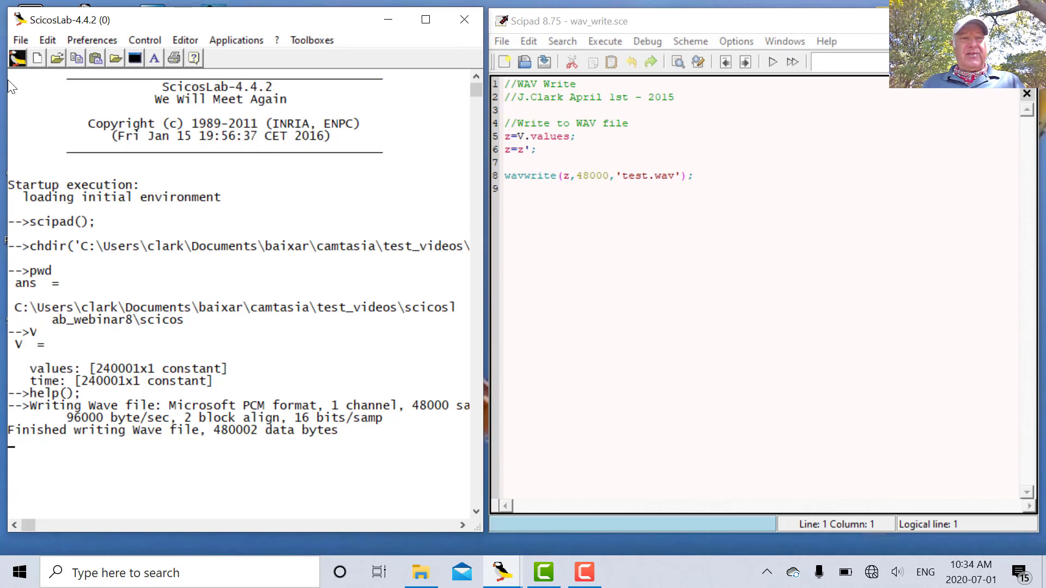
pyautogui.moveTo(589, 190)
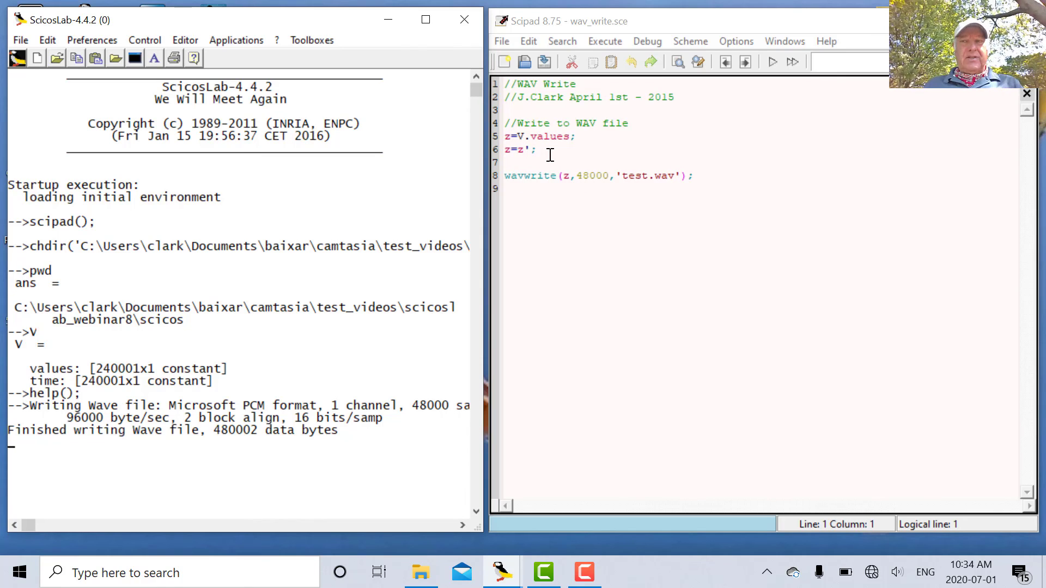
pyautogui.moveTo(511, 149)
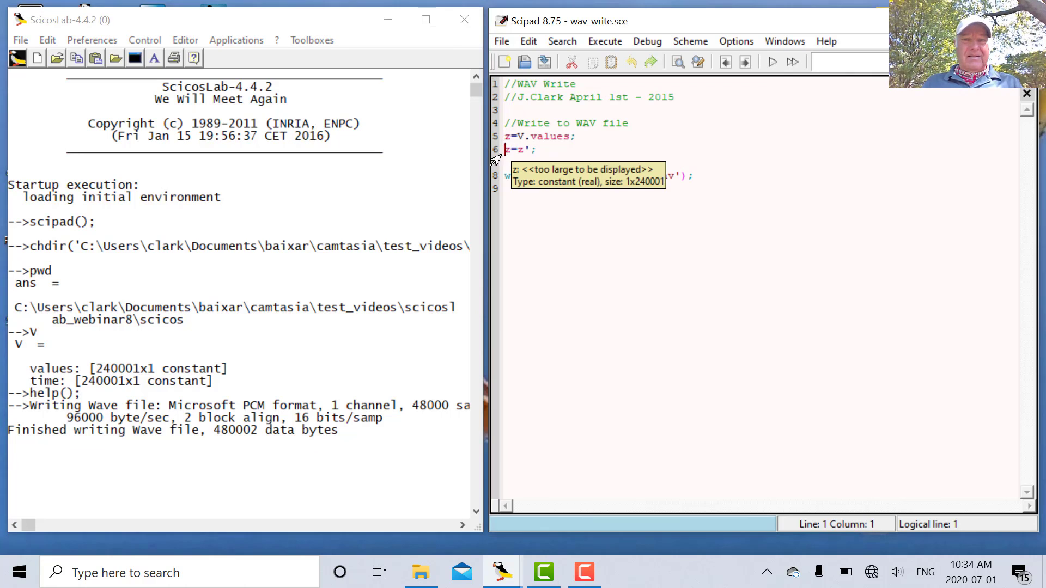
# Step: Comment out the z=z' transpose line with // and rerun the script
pyautogui.write('//')
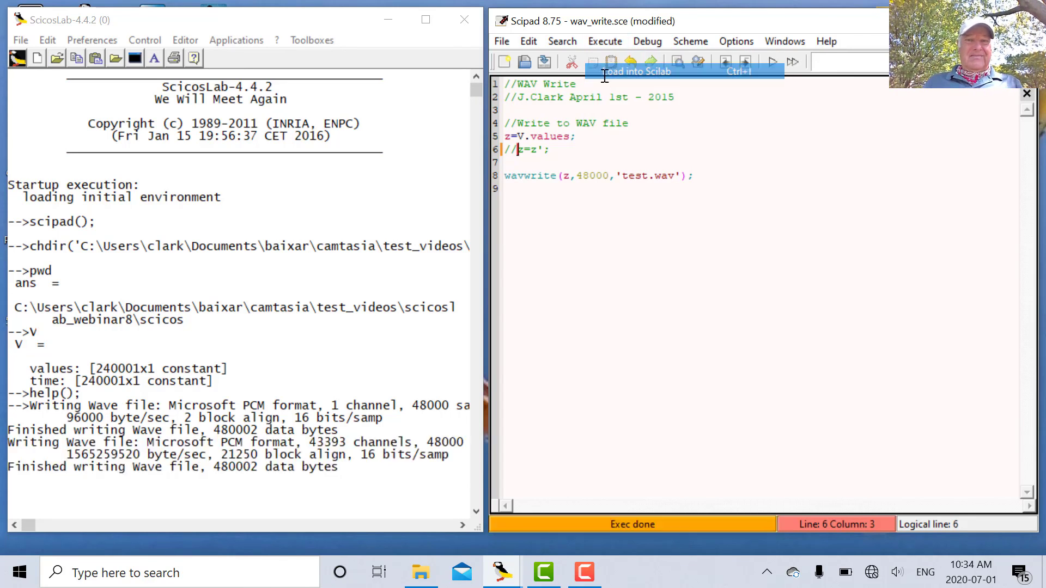
pyautogui.click(603, 41)
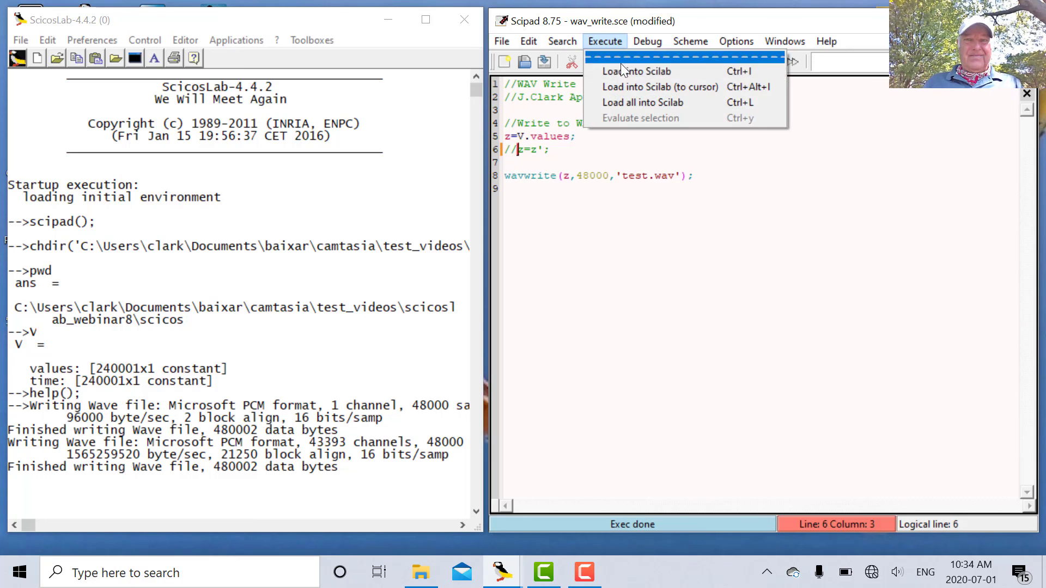
pyautogui.click(636, 71)
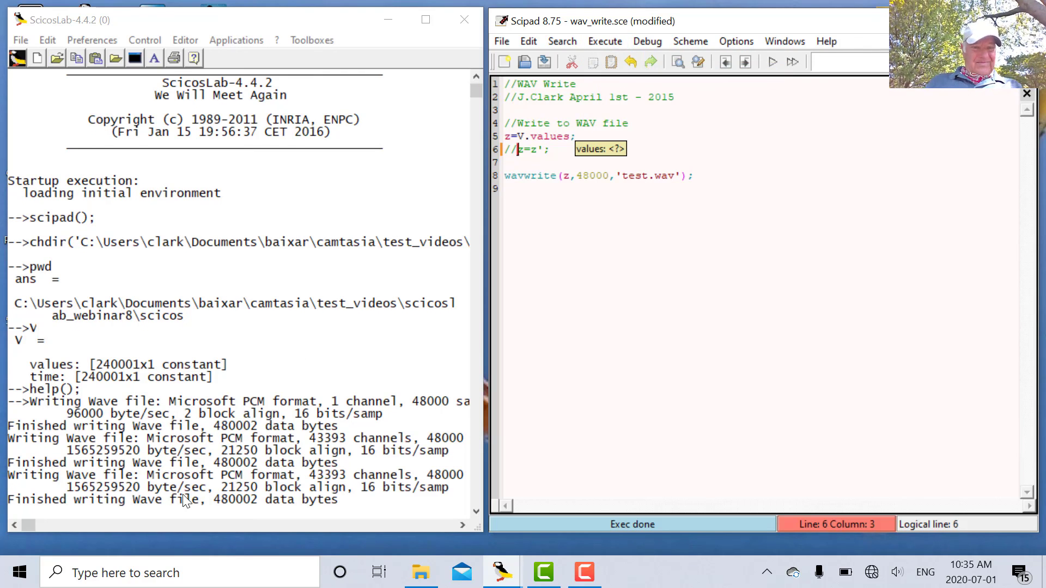
pyautogui.moveTo(107, 510)
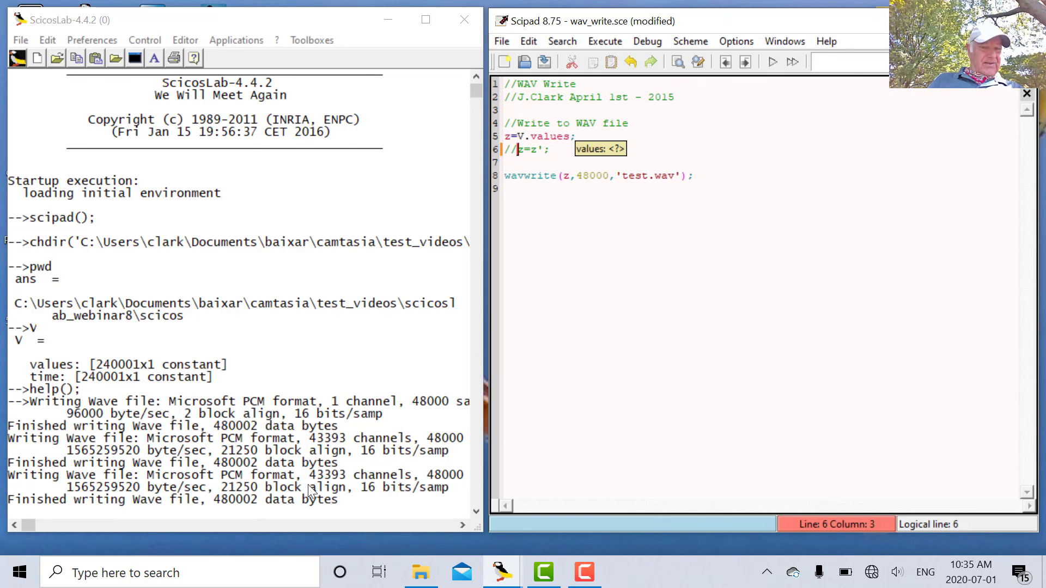
pyautogui.moveTo(377, 483)
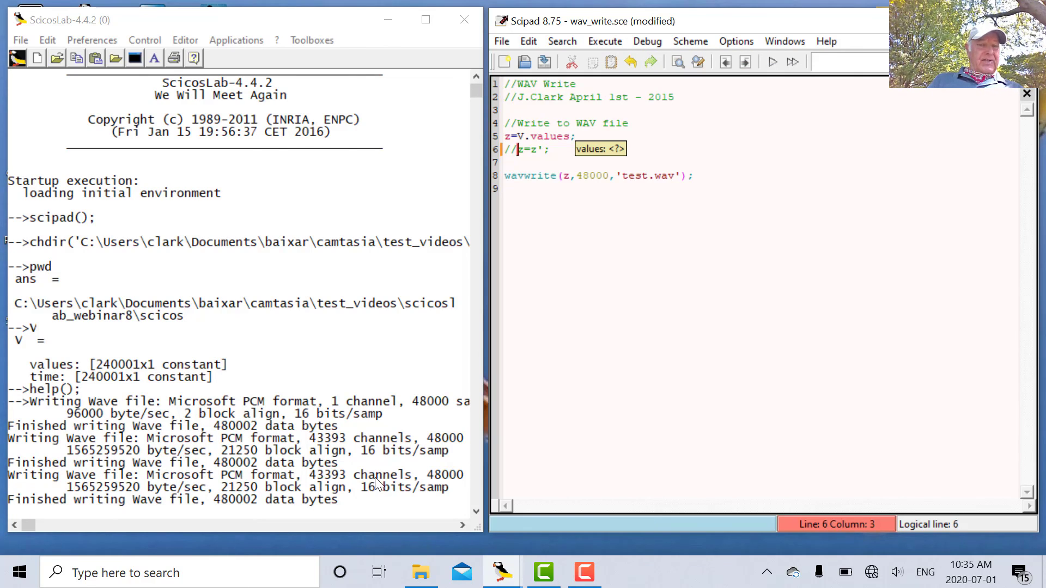